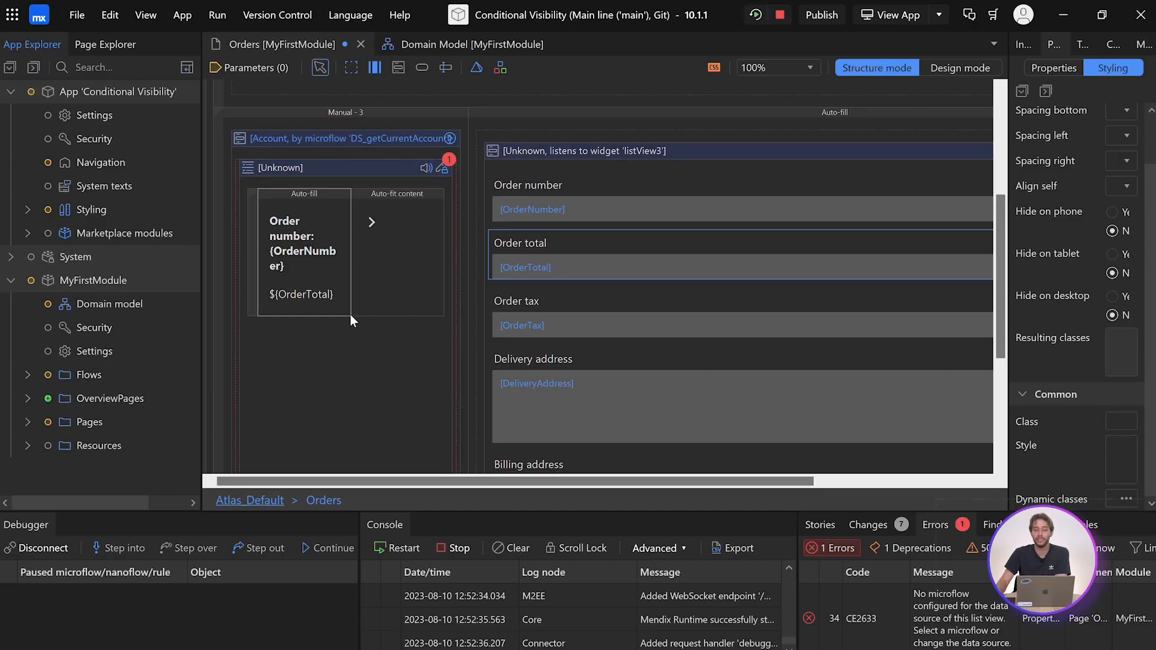
# - Review the Order entity, then view the order list view's data source settings on the Orders page
pyautogui.click(470, 44)
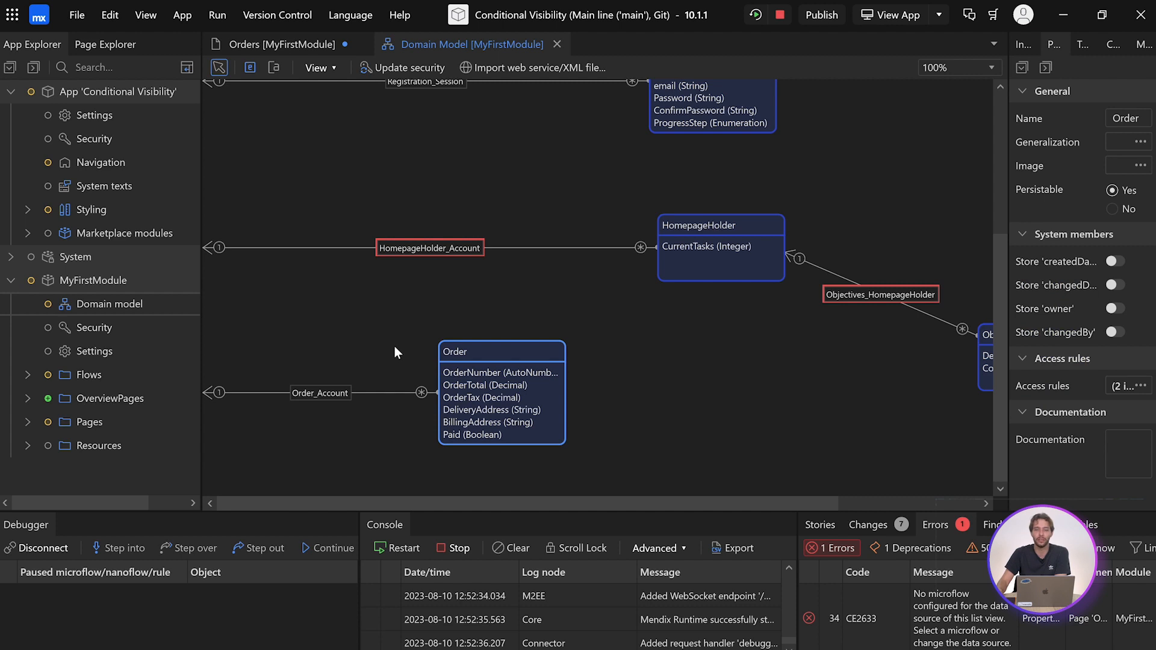
pyautogui.click(278, 44)
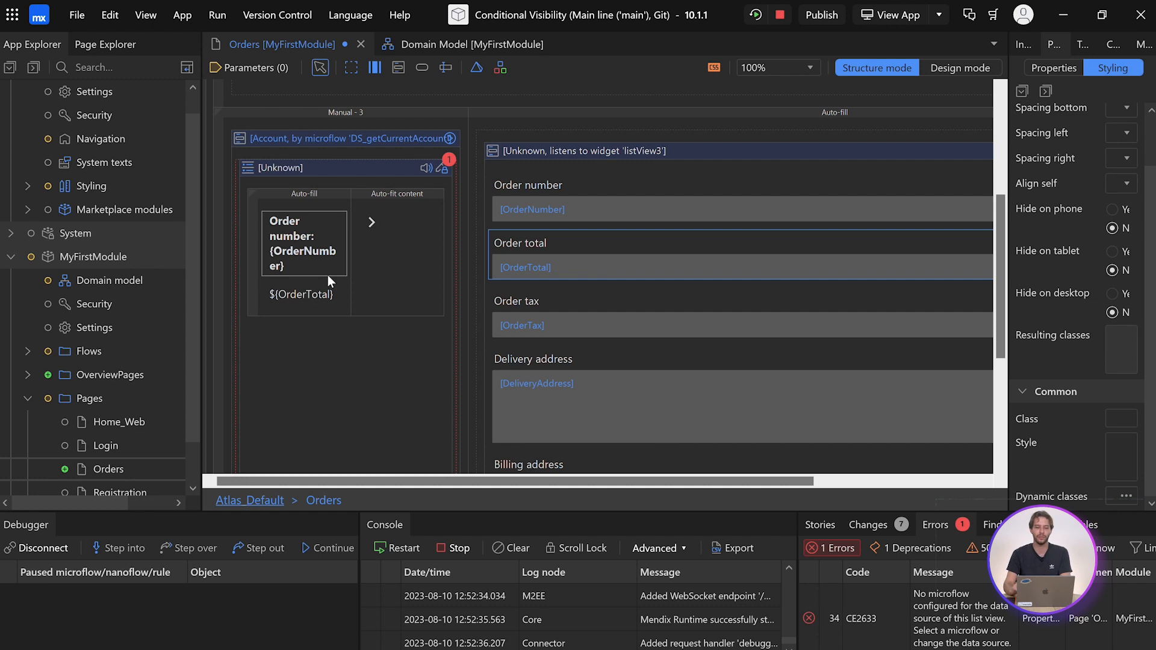
pyautogui.moveTo(323, 216)
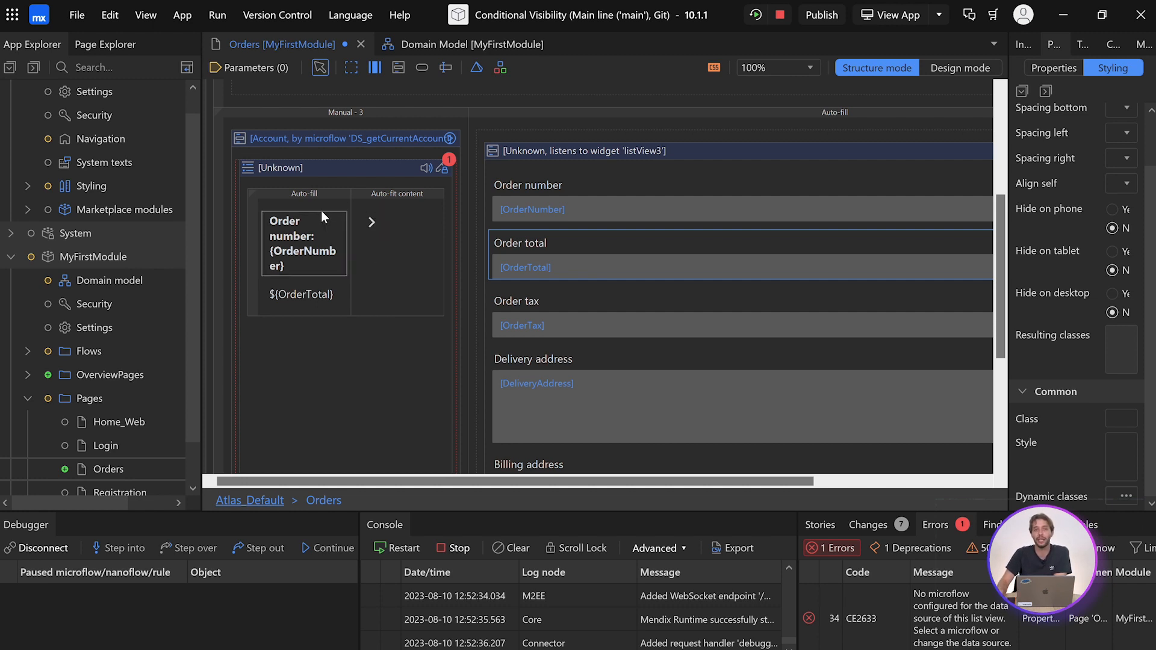
pyautogui.click(280, 168)
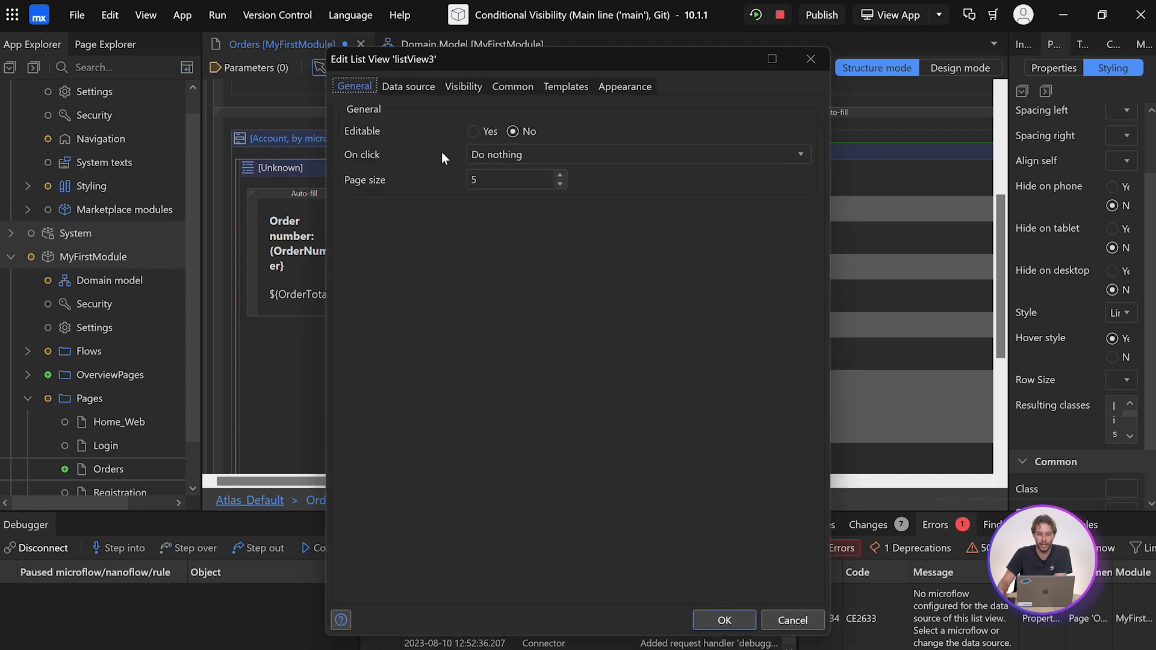
pyautogui.click(408, 86)
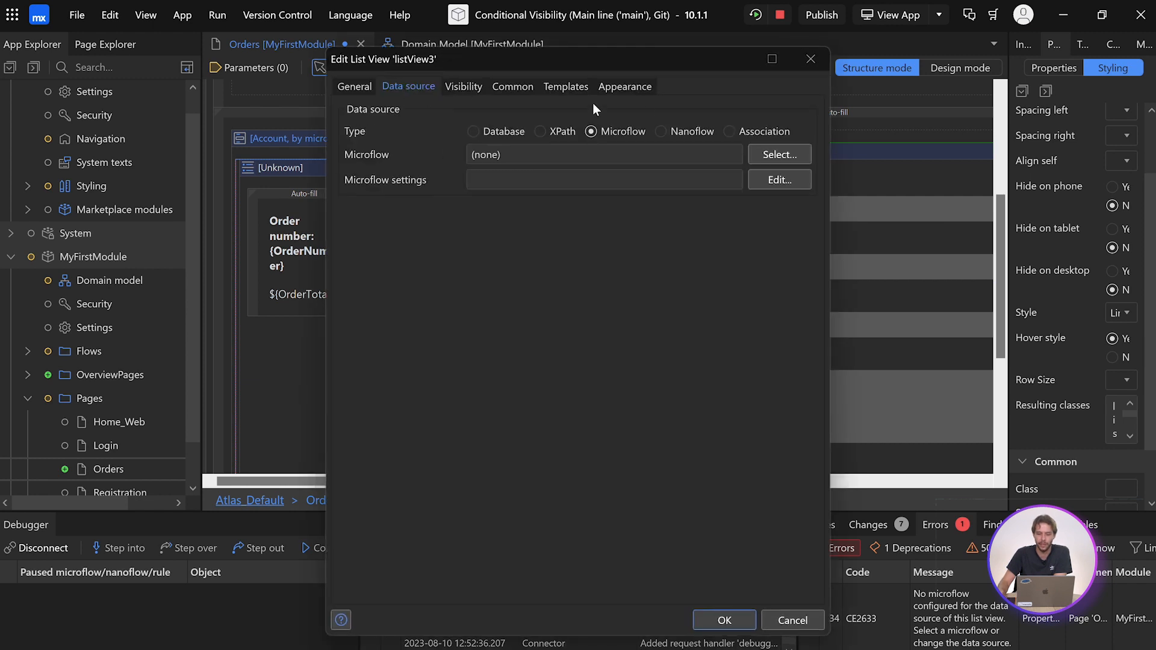
pyautogui.moveTo(779, 156)
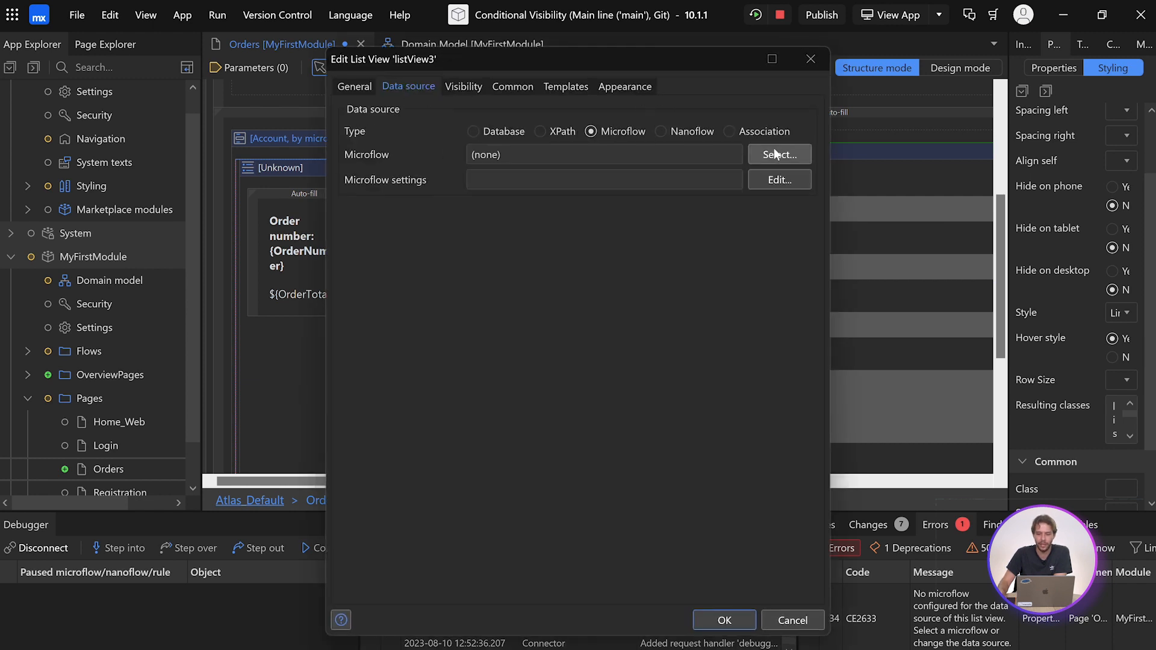
# - Create a new data source microflow named DS_GetOrderForAccount and assign it to the list view
pyautogui.click(778, 156)
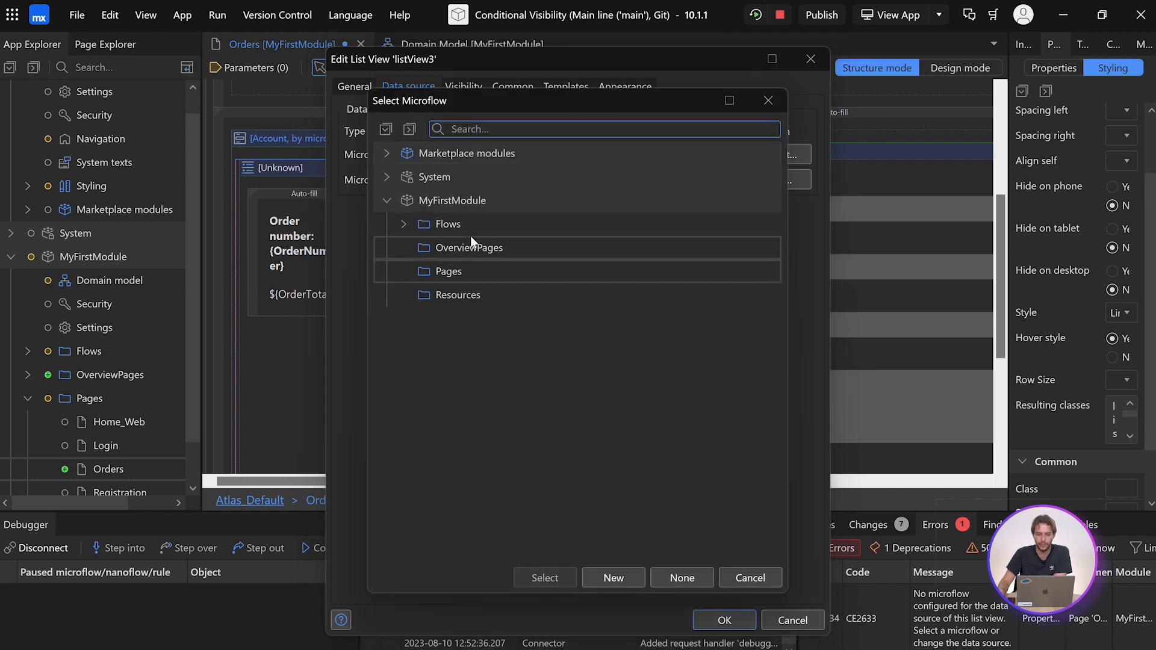
pyautogui.click(613, 576)
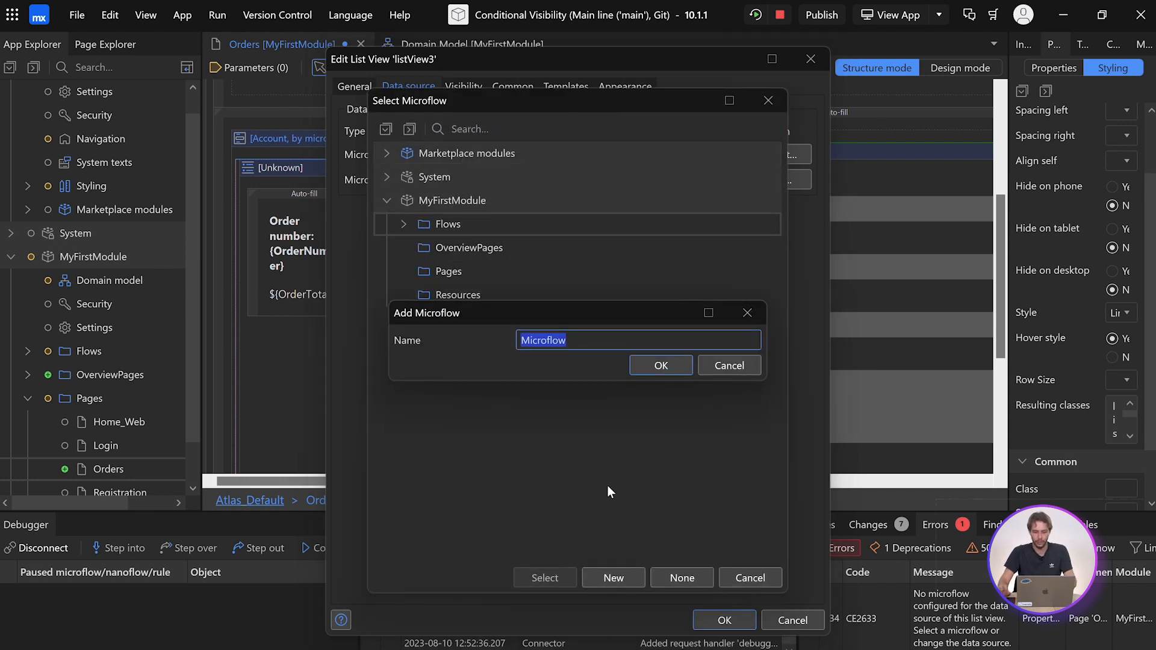
pyautogui.write('DS_Get')
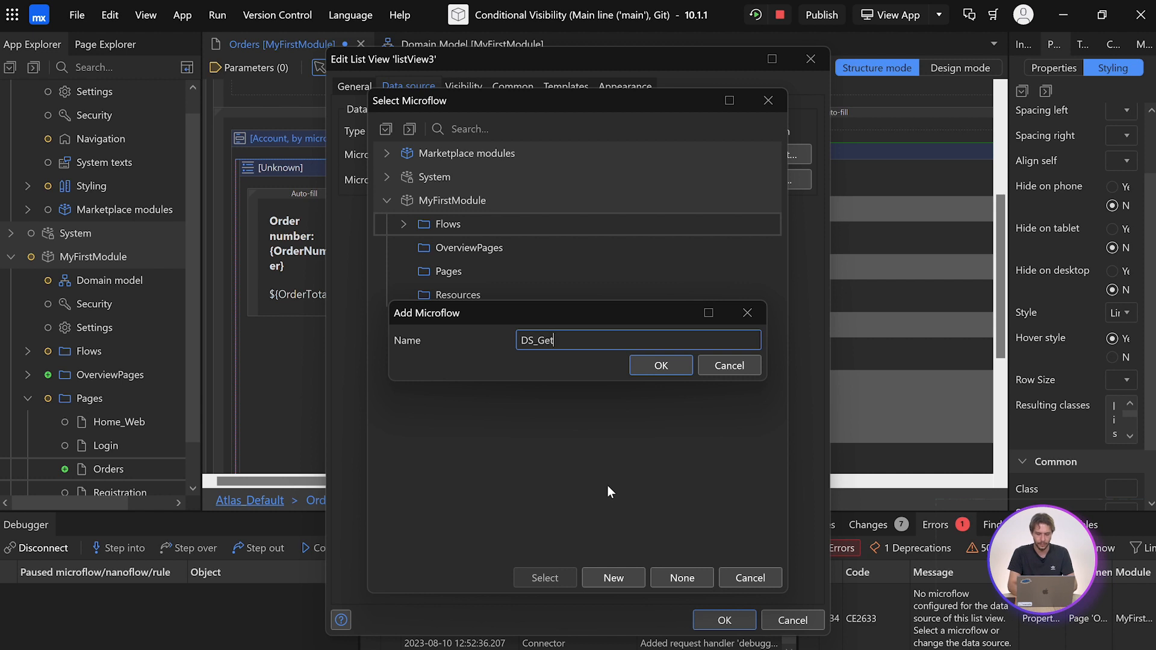
pyautogui.write('OrderForAcco')
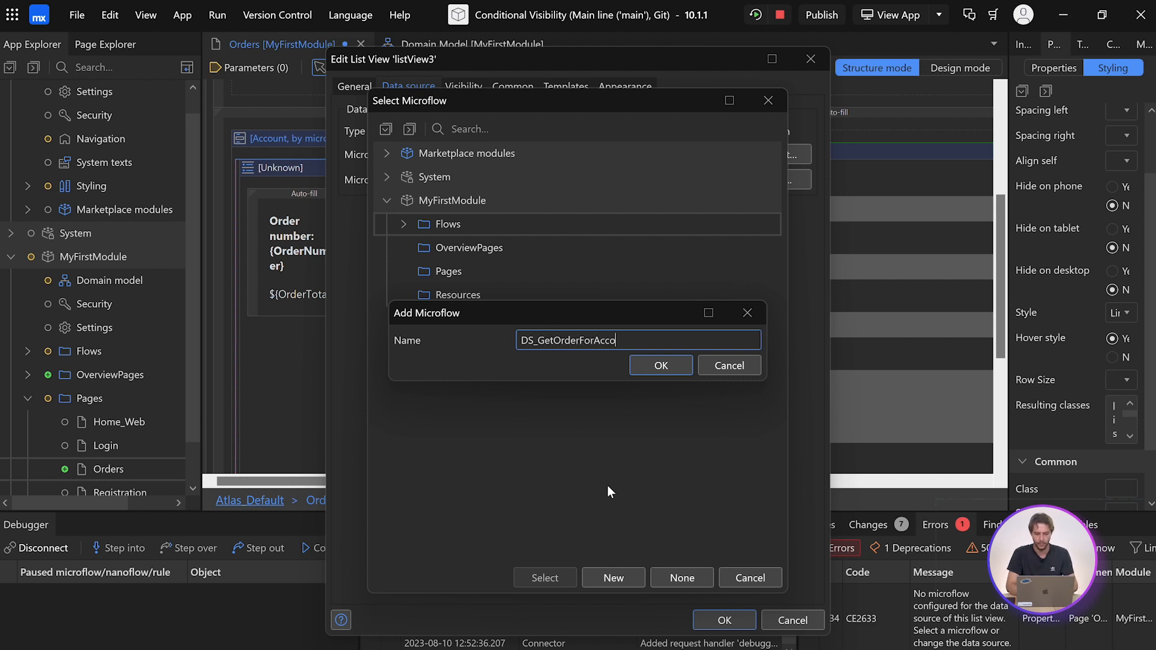
pyautogui.click(659, 365)
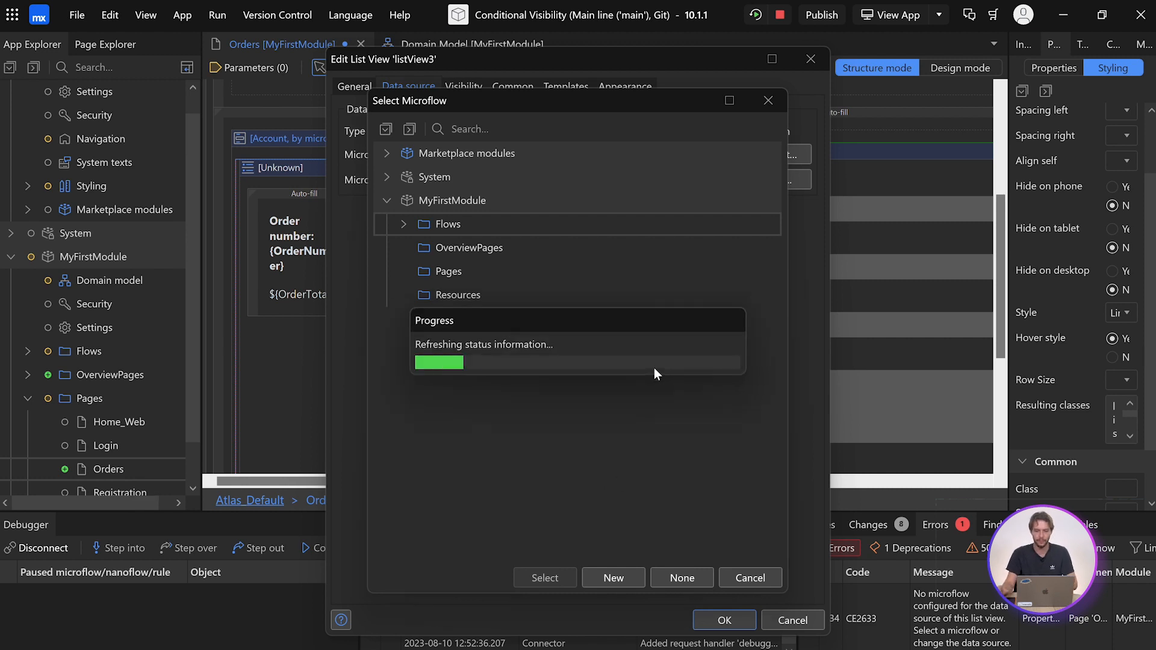
pyautogui.click(544, 577)
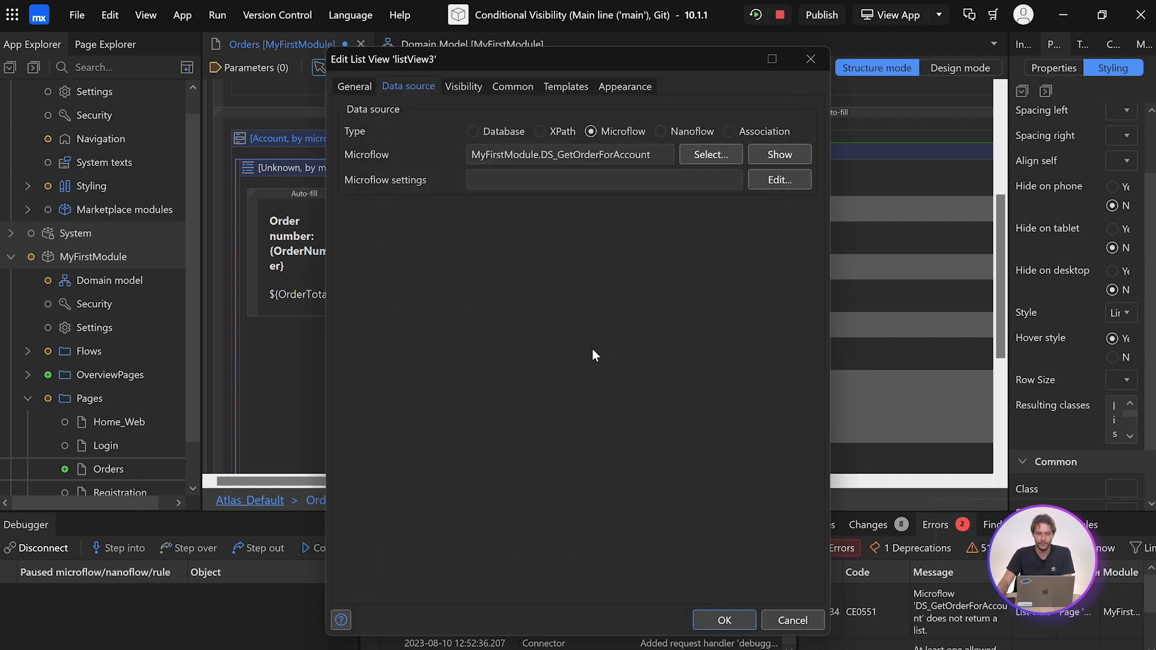
# - Insert a Retrieve activity that pulls Order objects from the database, ready for an XPath constraint
pyautogui.click(779, 154)
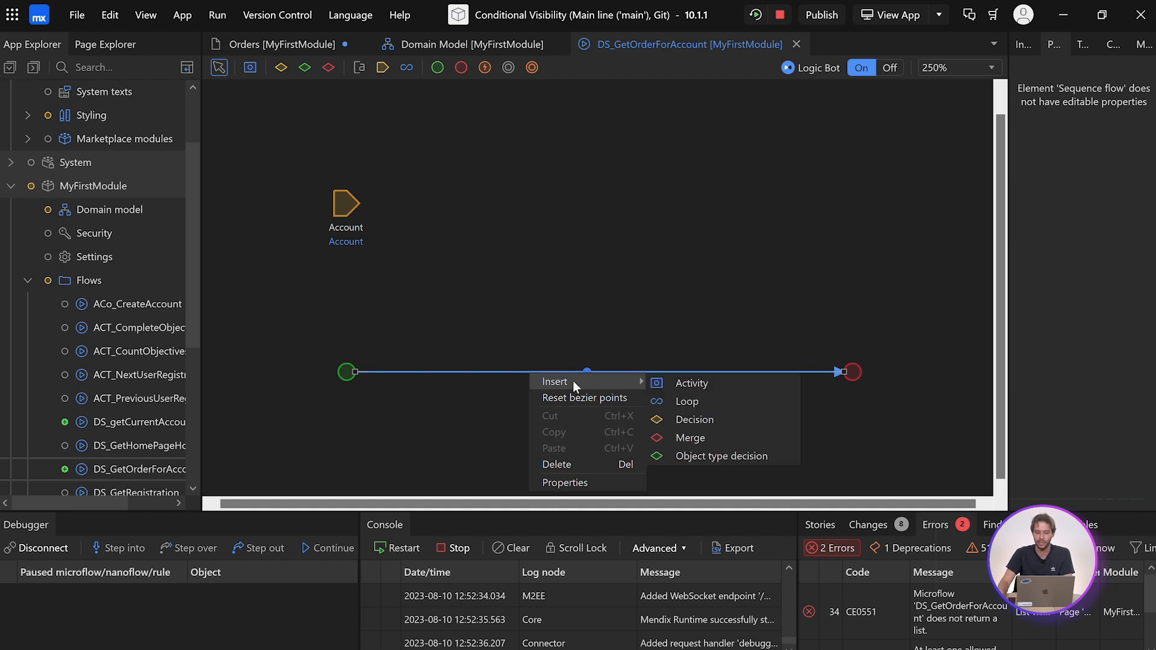
pyautogui.click(691, 383)
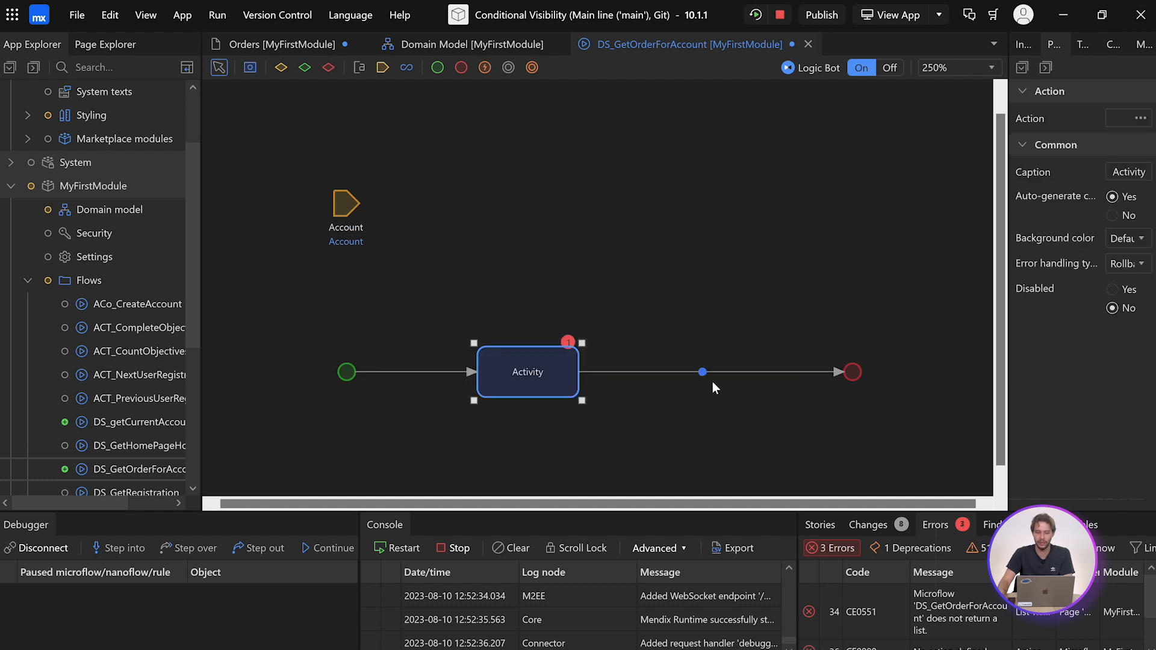
pyautogui.doubleClick(527, 372)
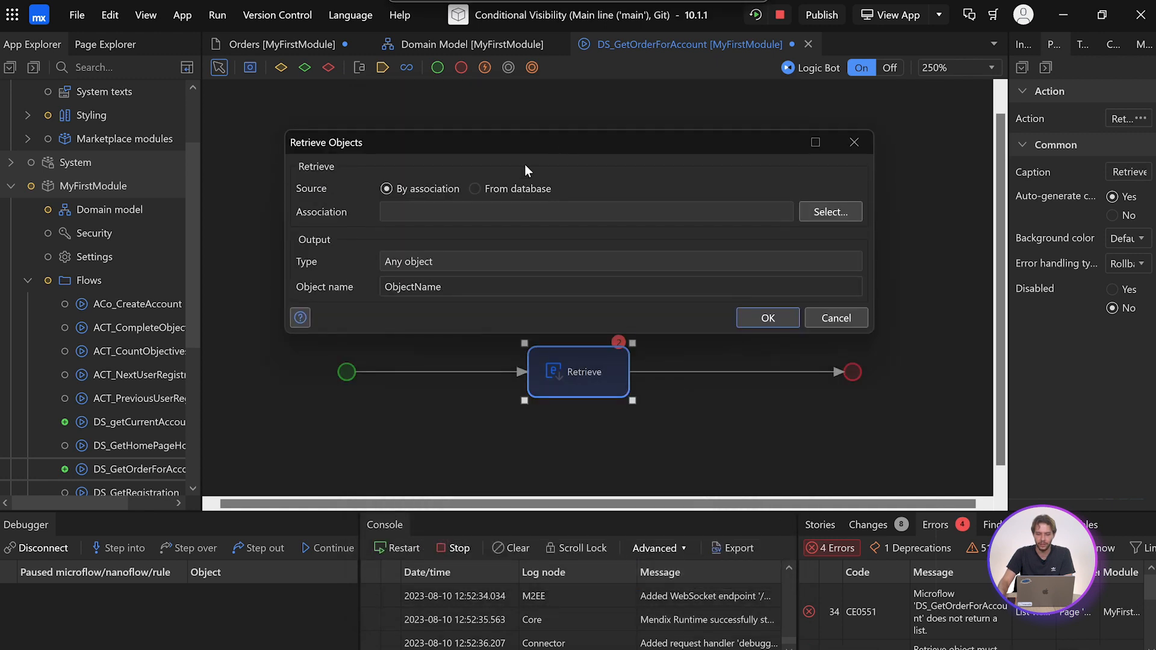
pyautogui.click(829, 211)
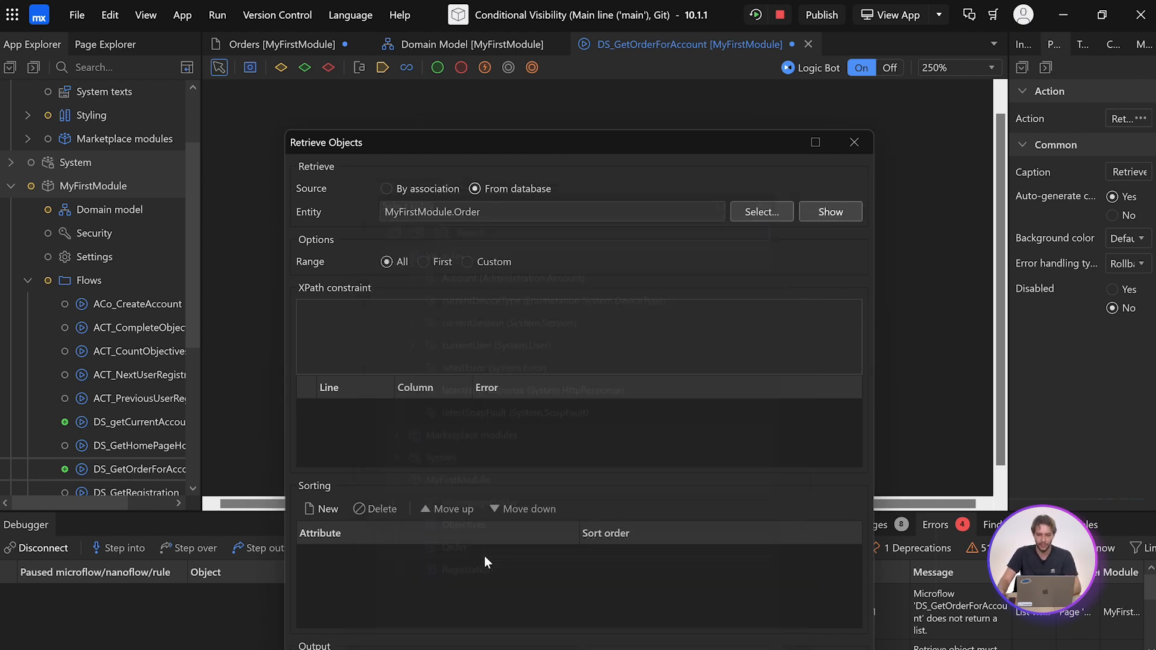
pyautogui.click(458, 326)
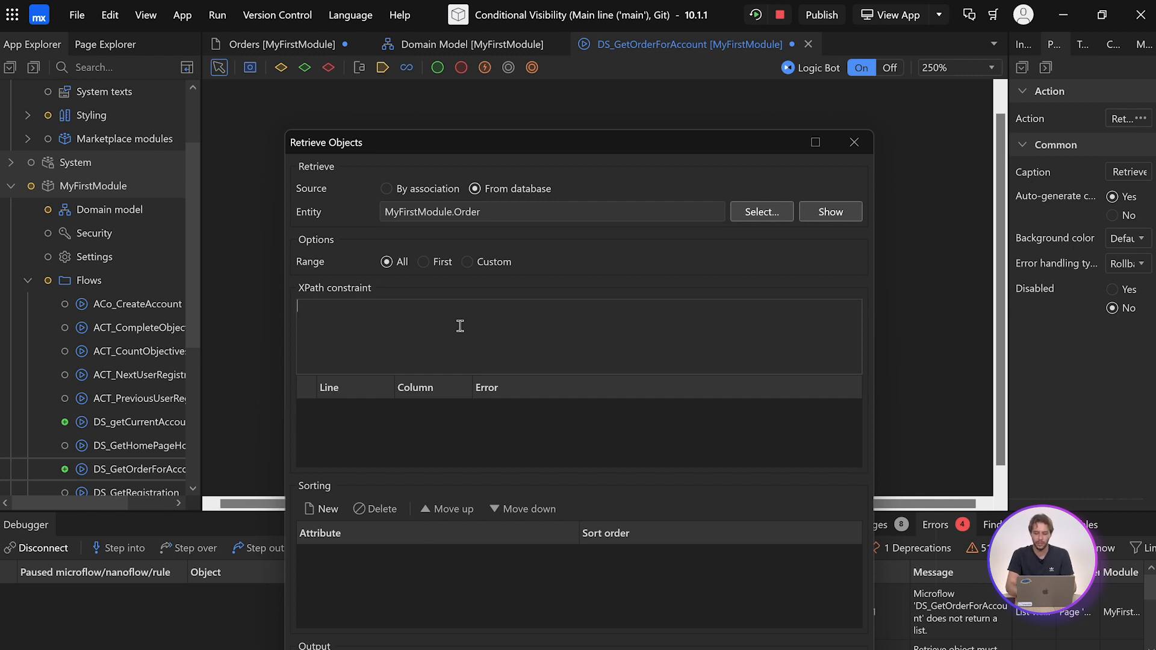
# - Constrain the retrieve with [MyFirstModule.Order_Account/Administration.Account/id = $Account]
pyautogui.write('[')
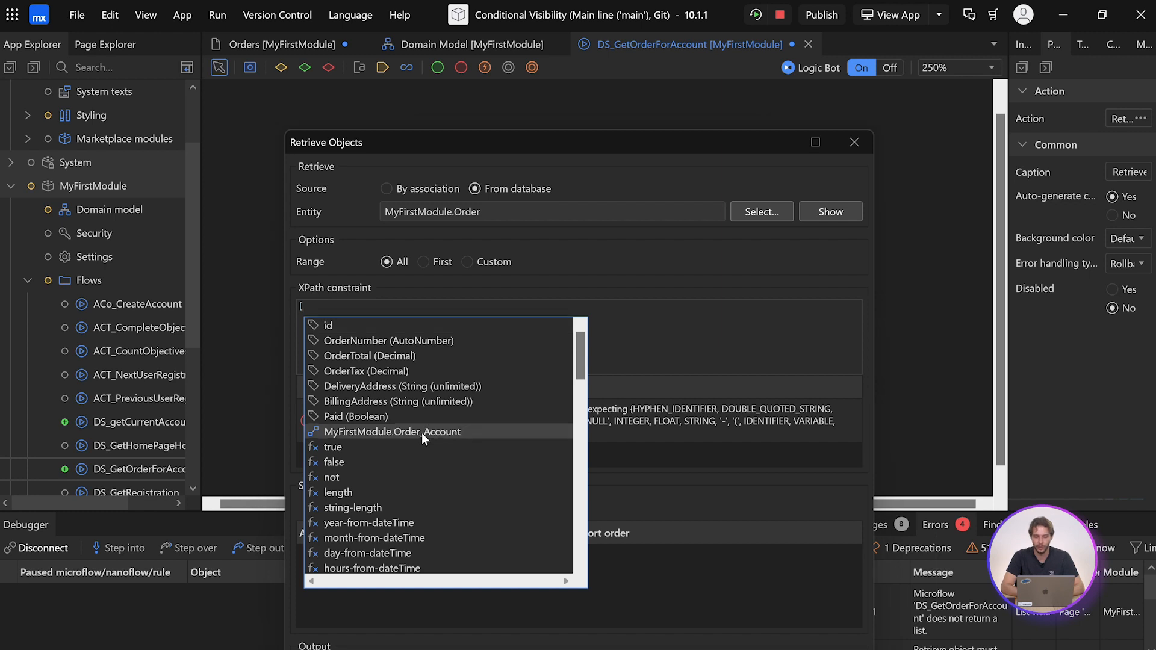
pyautogui.click(391, 431)
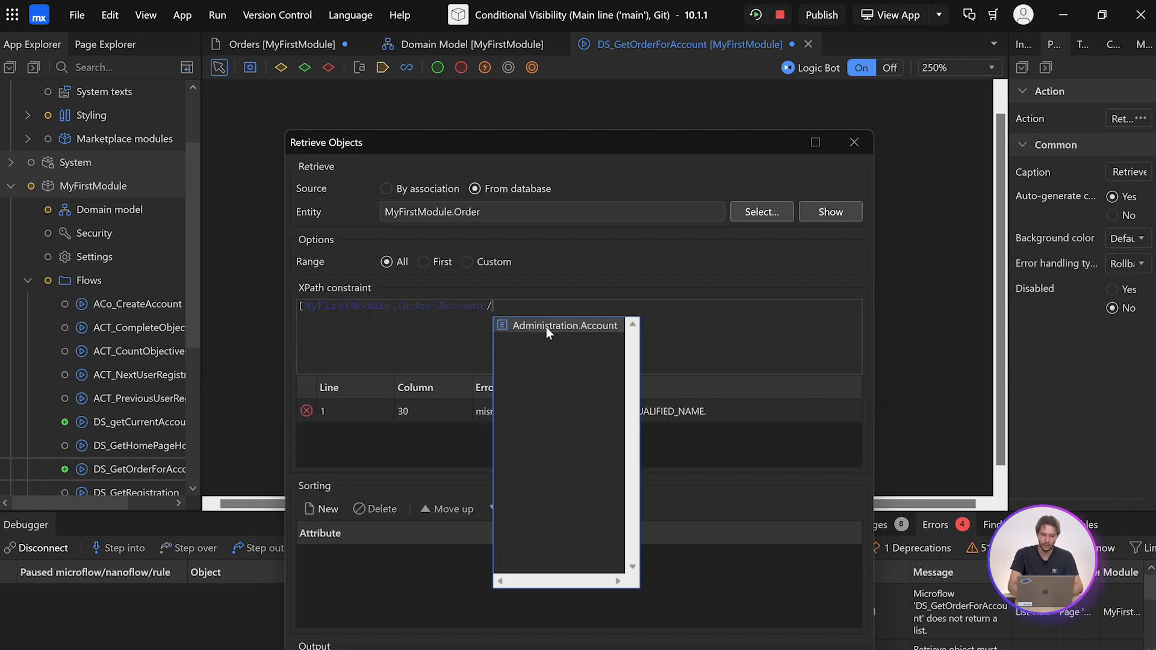
pyautogui.click(563, 325)
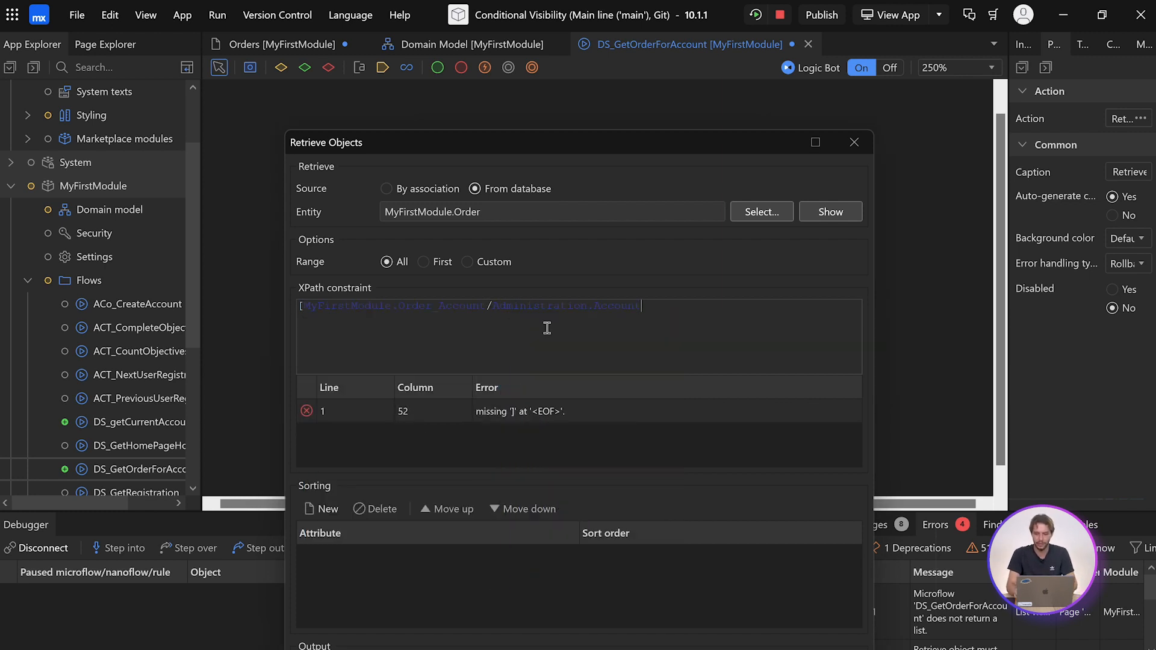
pyautogui.write('/id')
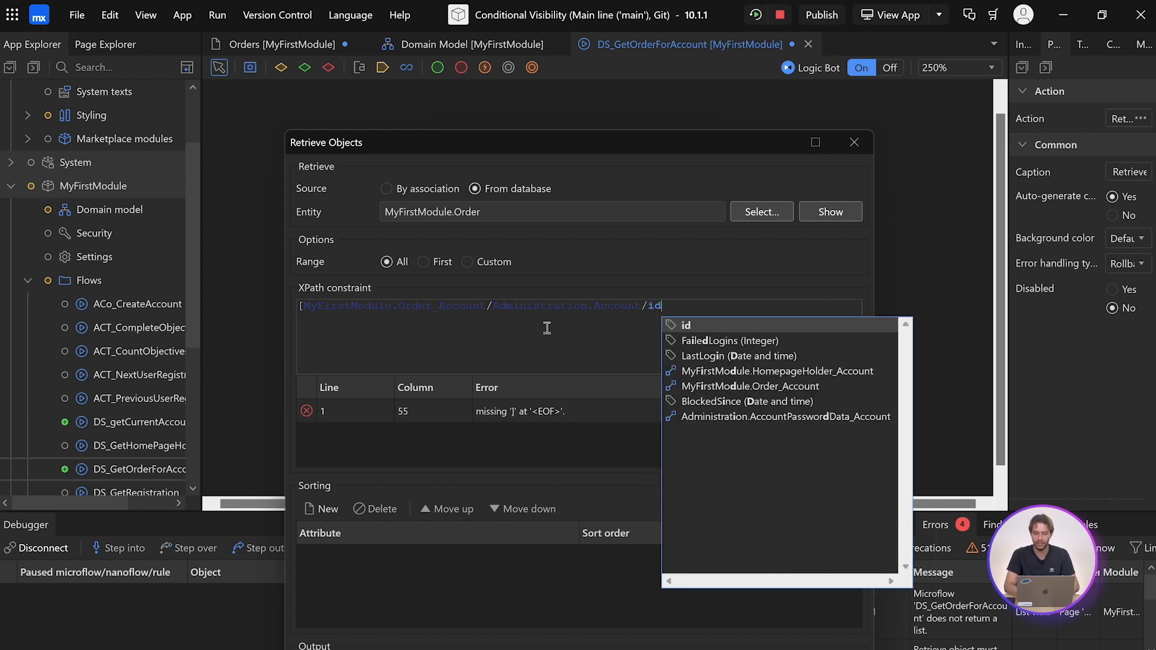
pyautogui.moveTo(741, 391)
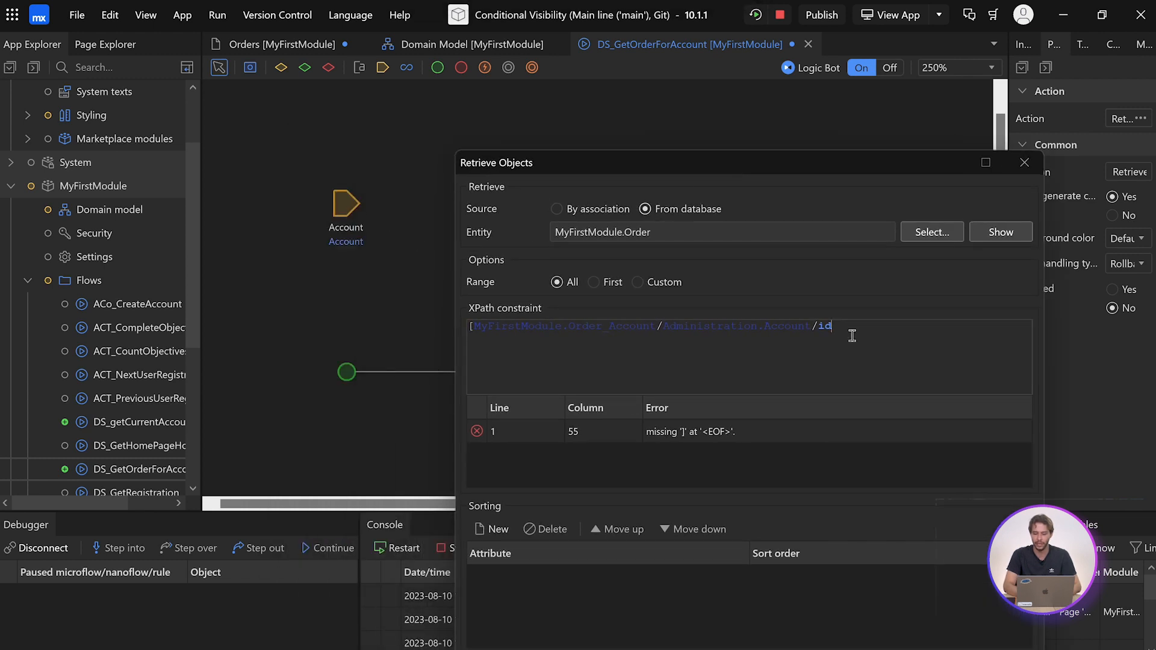
pyautogui.write('=')
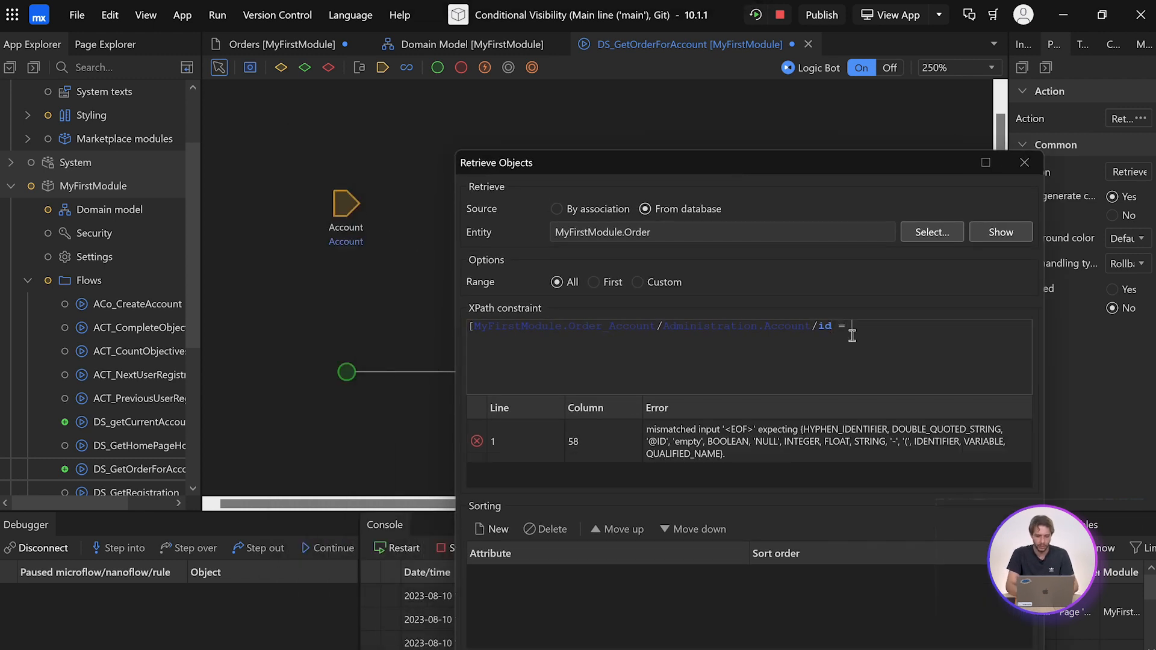
pyautogui.write('$a')
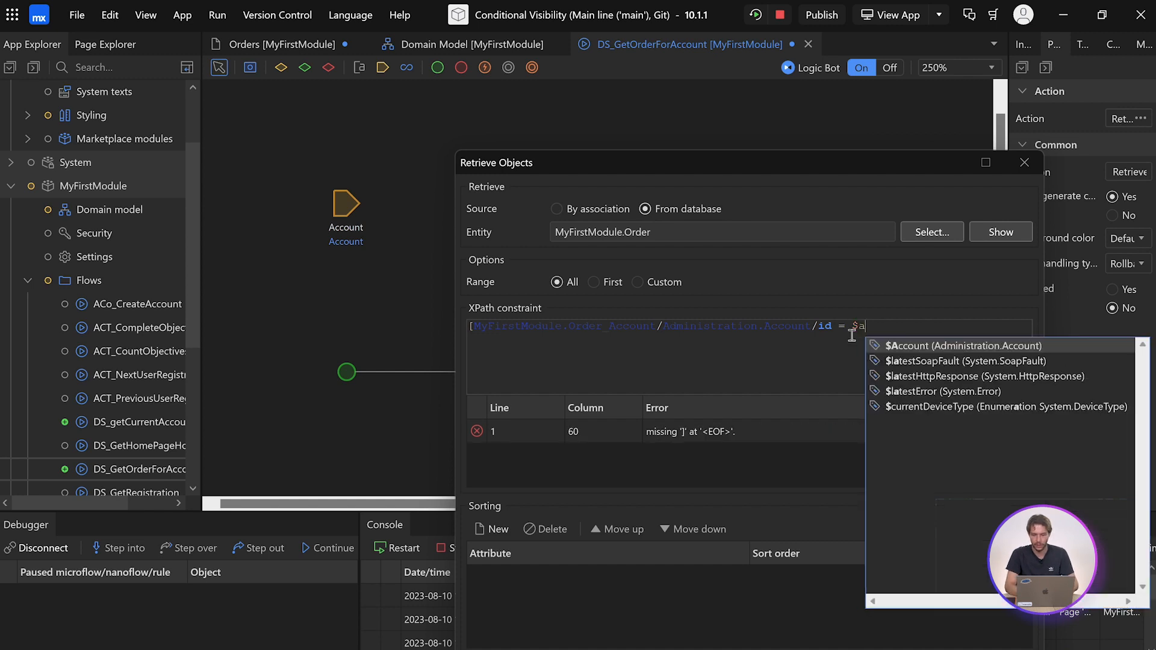
pyautogui.click(959, 345)
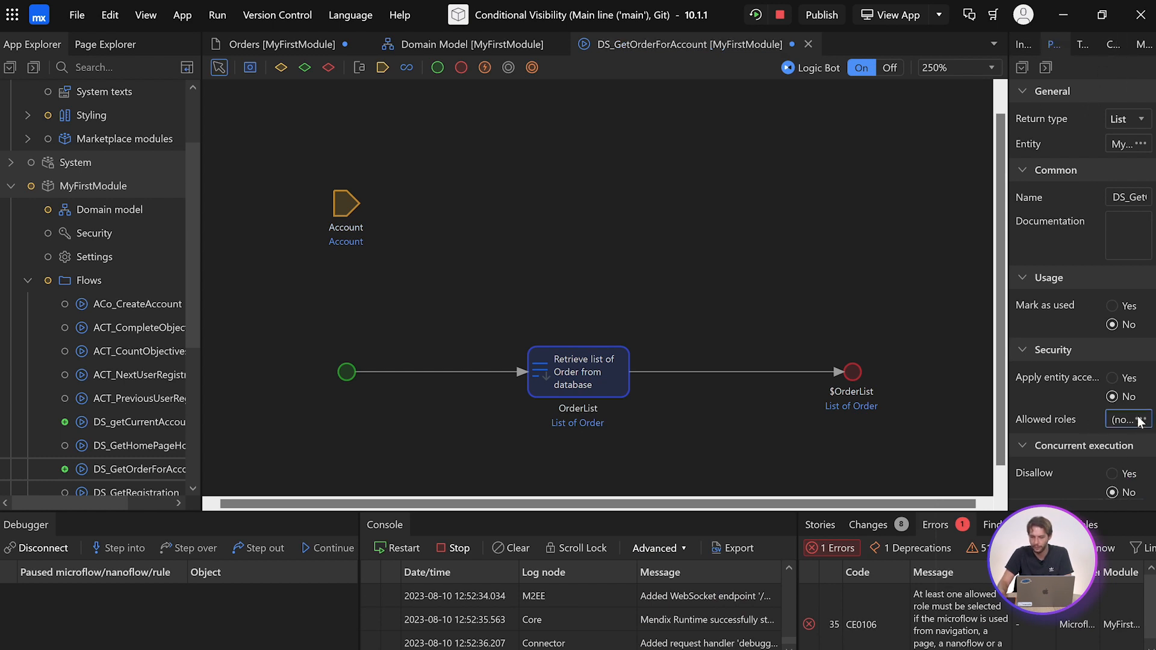
# - Grant the User module role permission to run DS_GetOrderForAccount
pyautogui.click(1126, 419)
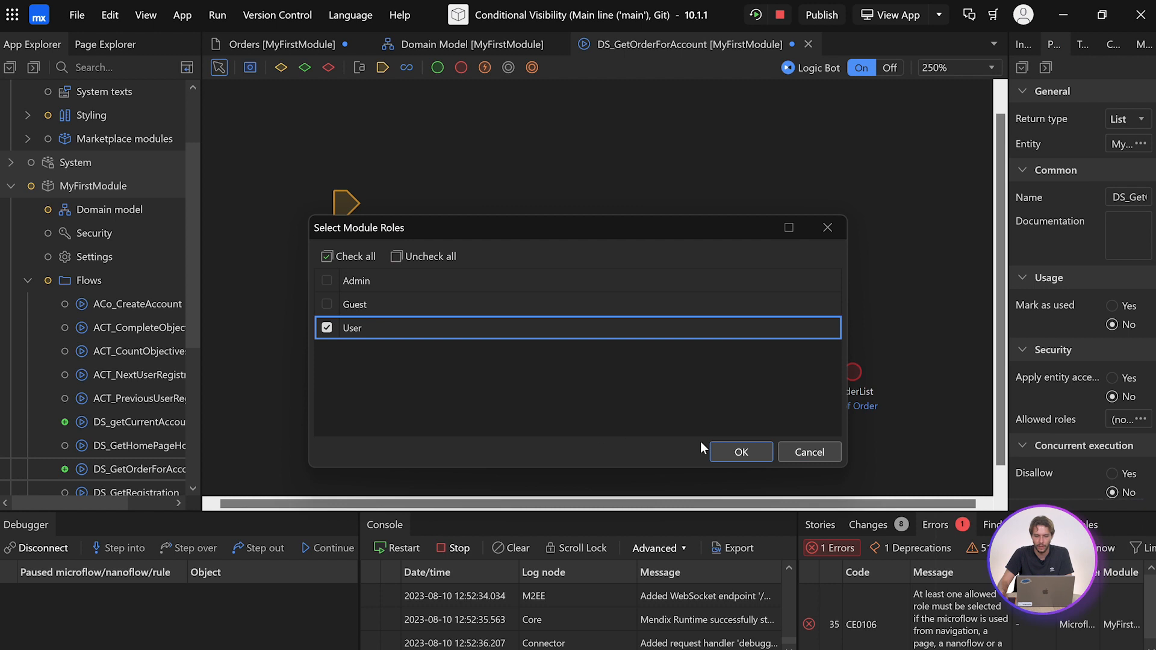
pyautogui.click(741, 452)
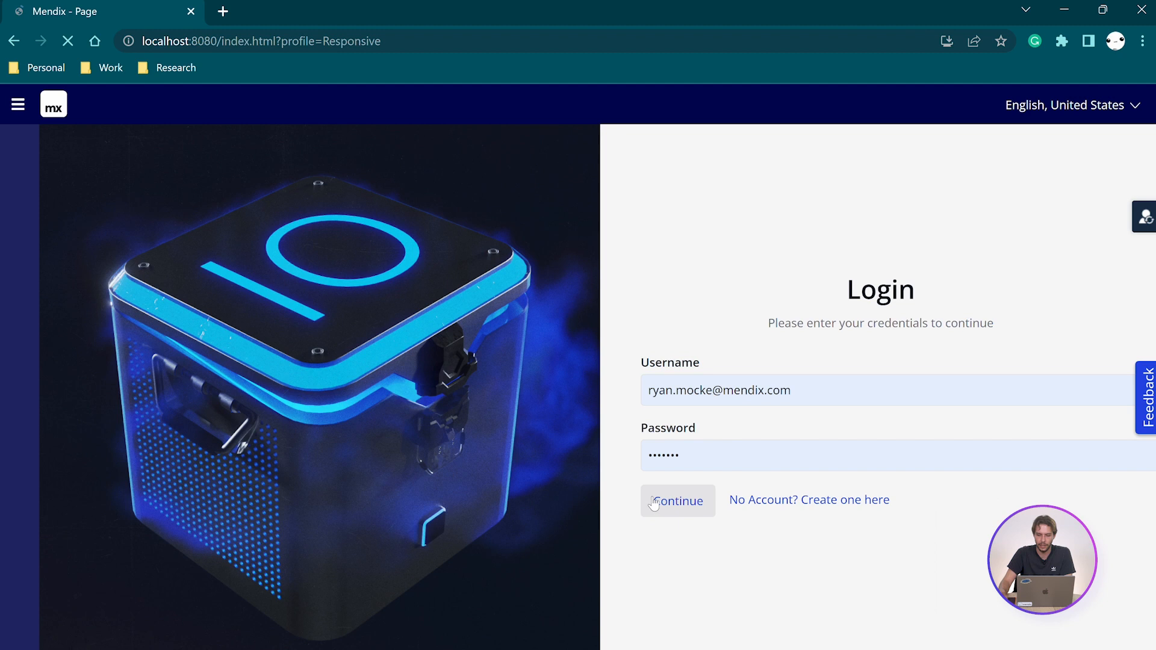
# - Log in to the running app and view Your Orders, now listing orders 1, 2 and 4
pyautogui.click(675, 500)
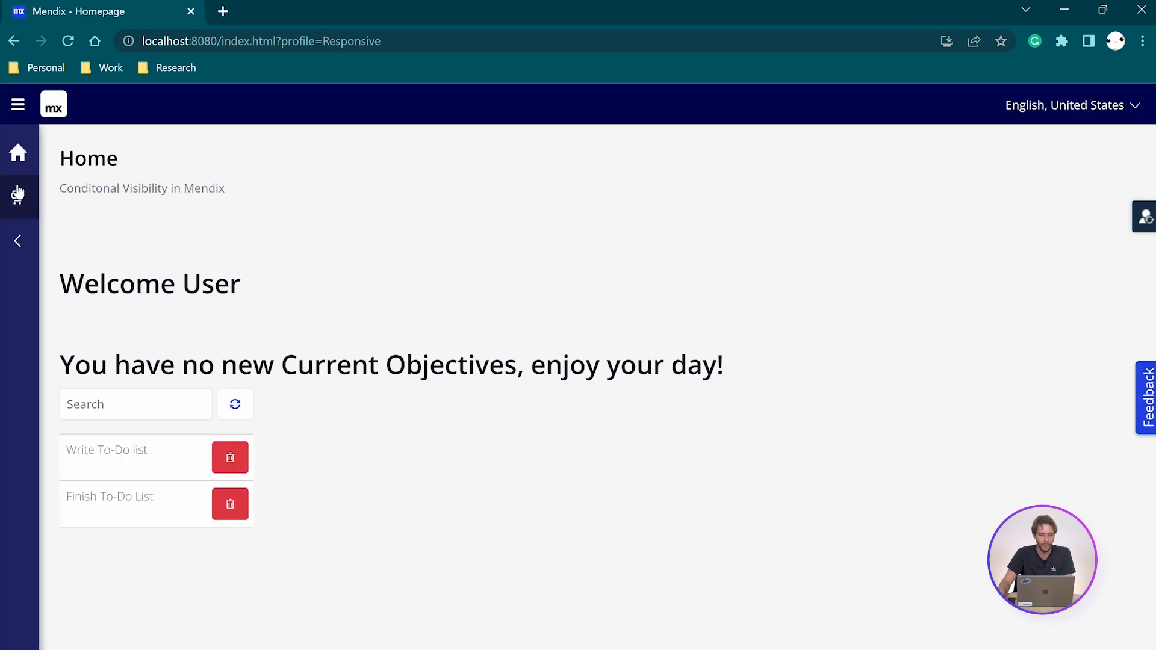
pyautogui.click(18, 197)
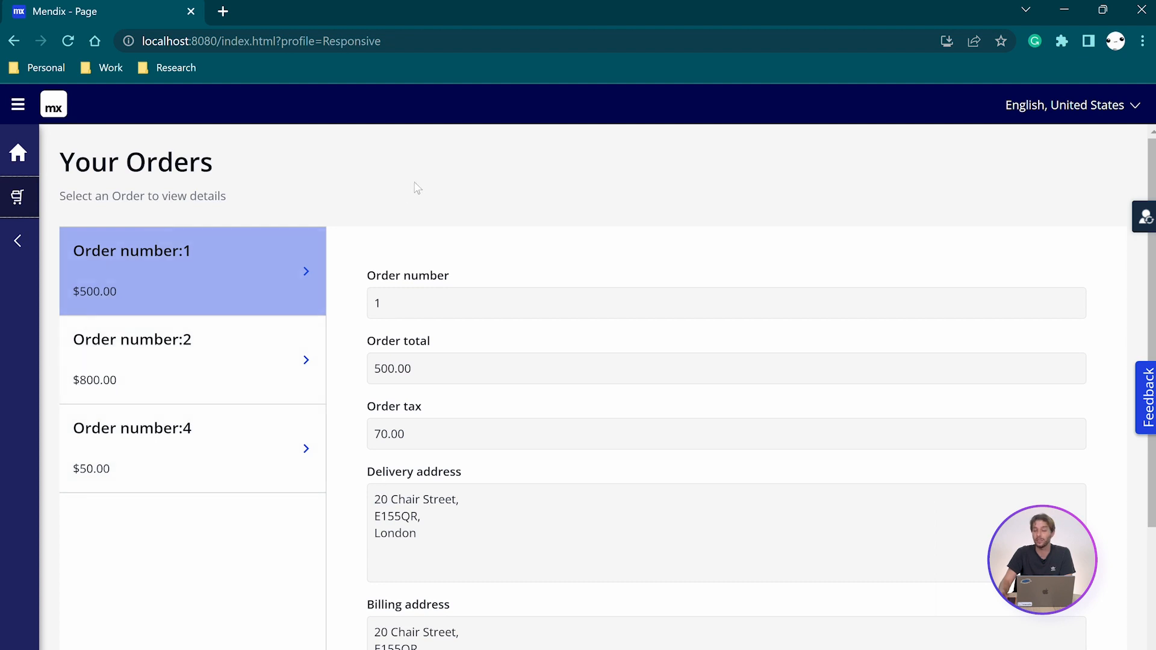
pyautogui.moveTo(182, 390)
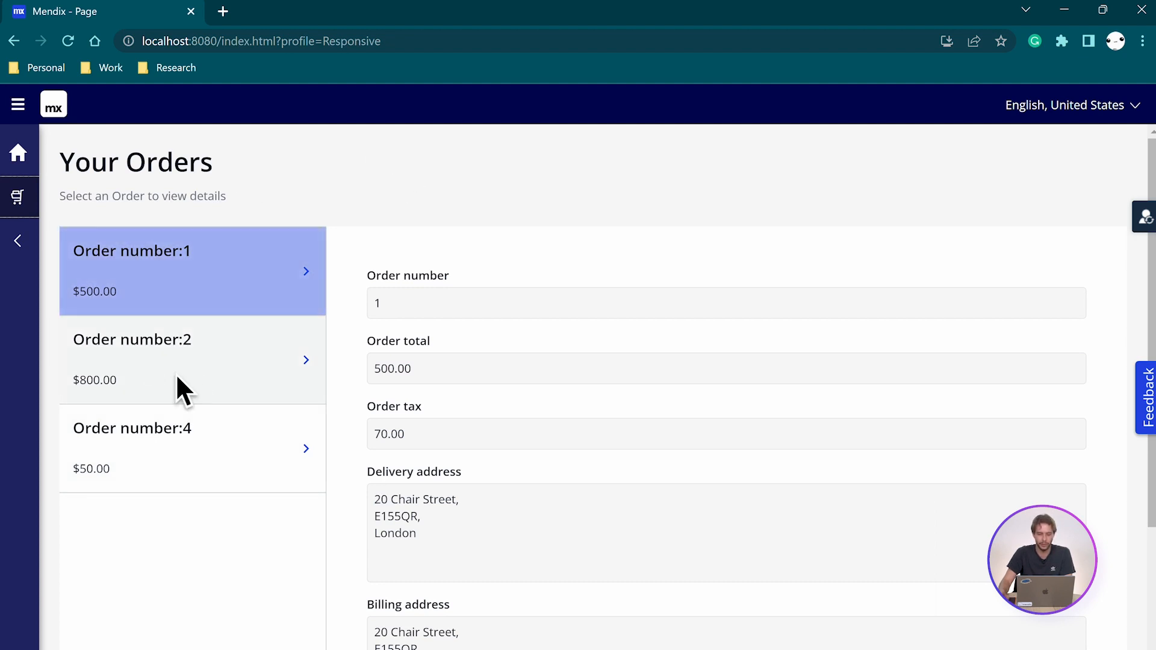
pyautogui.moveTo(119, 442)
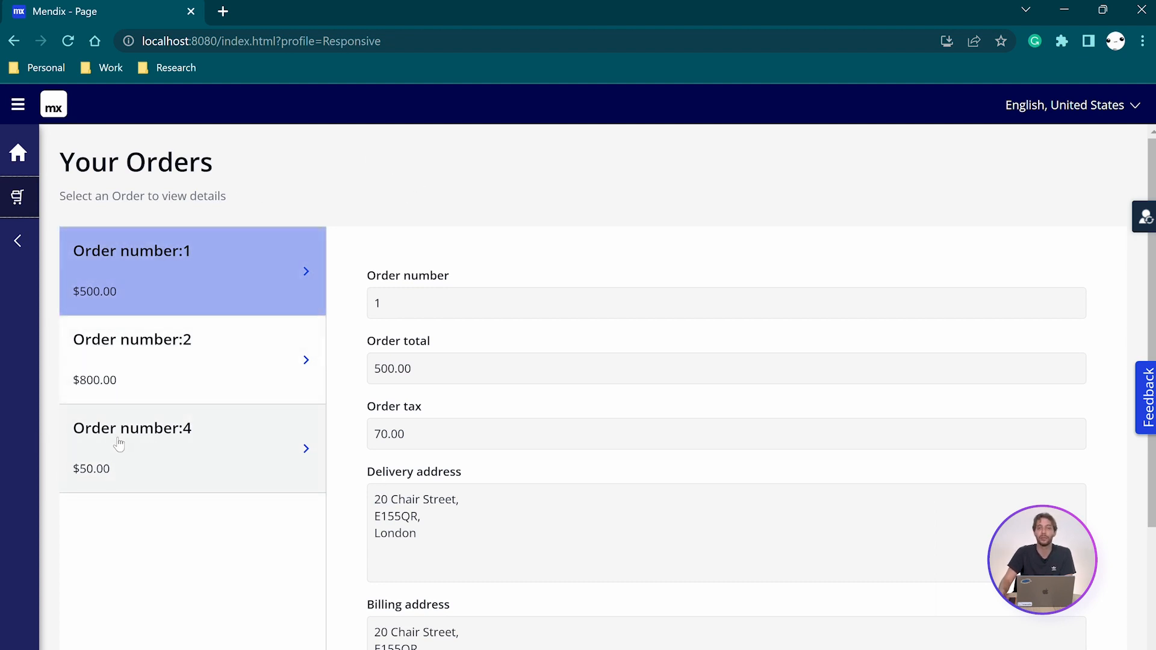
pyautogui.moveTo(441, 149)
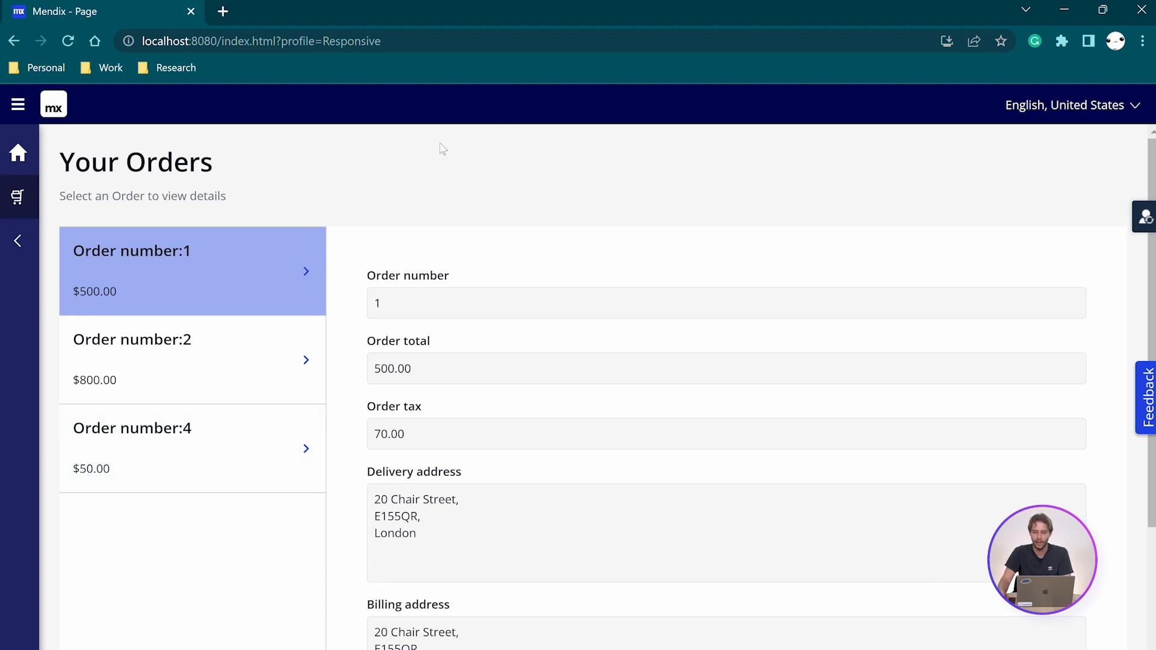
pyautogui.moveTo(714, 354)
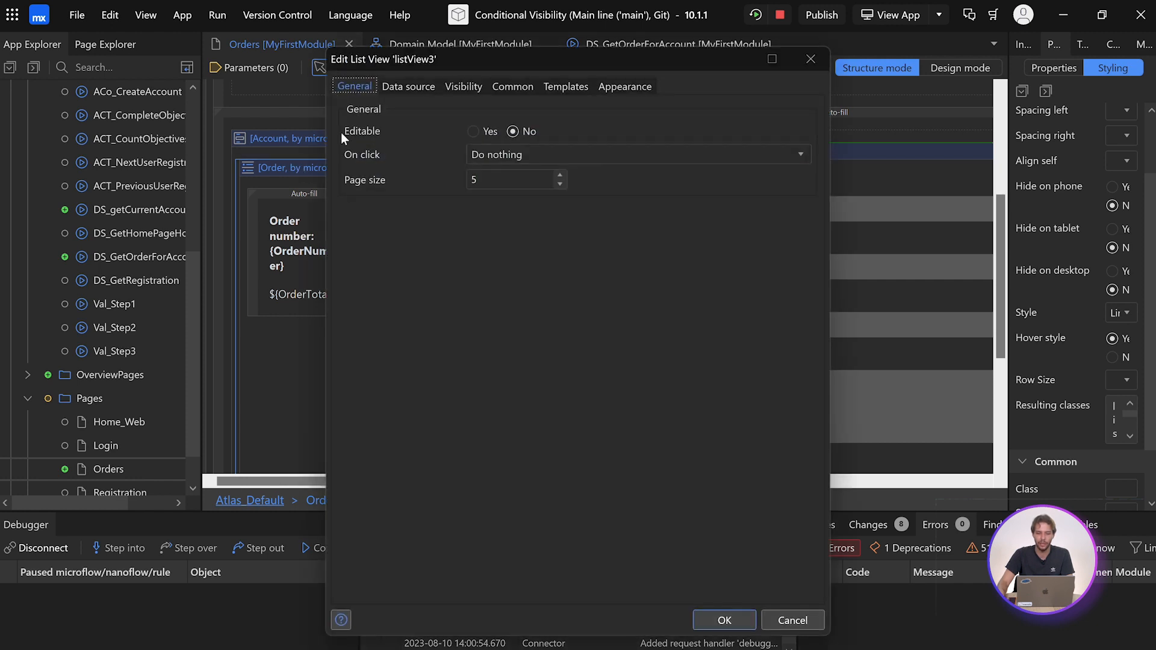
# - Switch the list view's data source to an XPath query on the Order entity
pyautogui.click(408, 86)
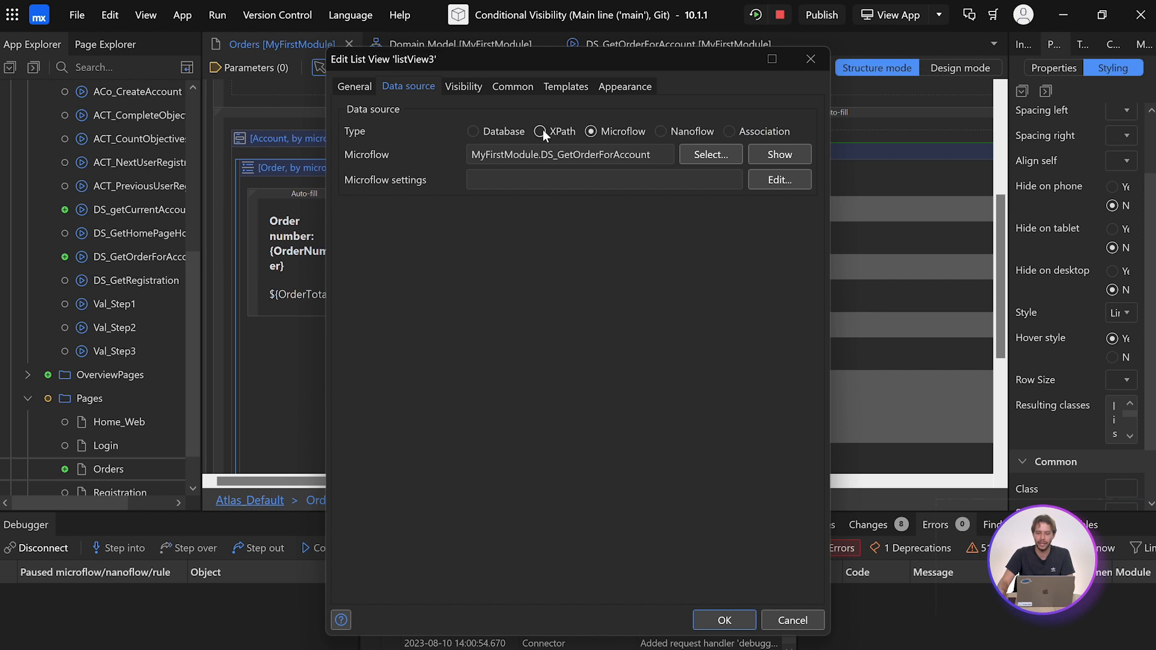
pyautogui.click(541, 131)
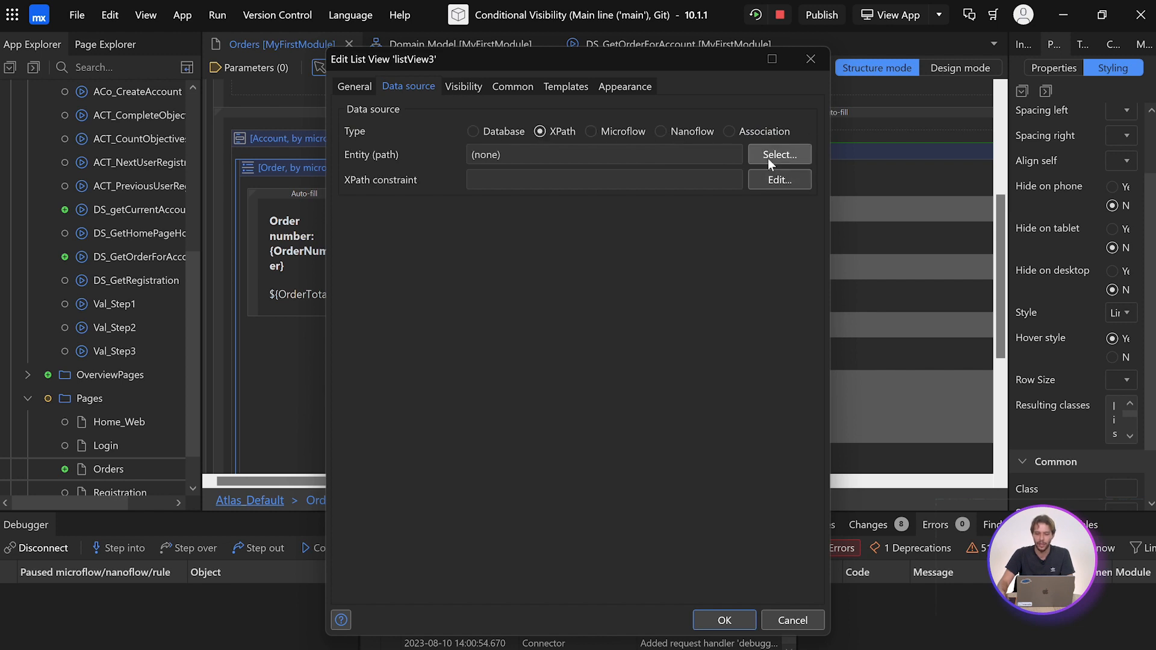
pyautogui.click(779, 154)
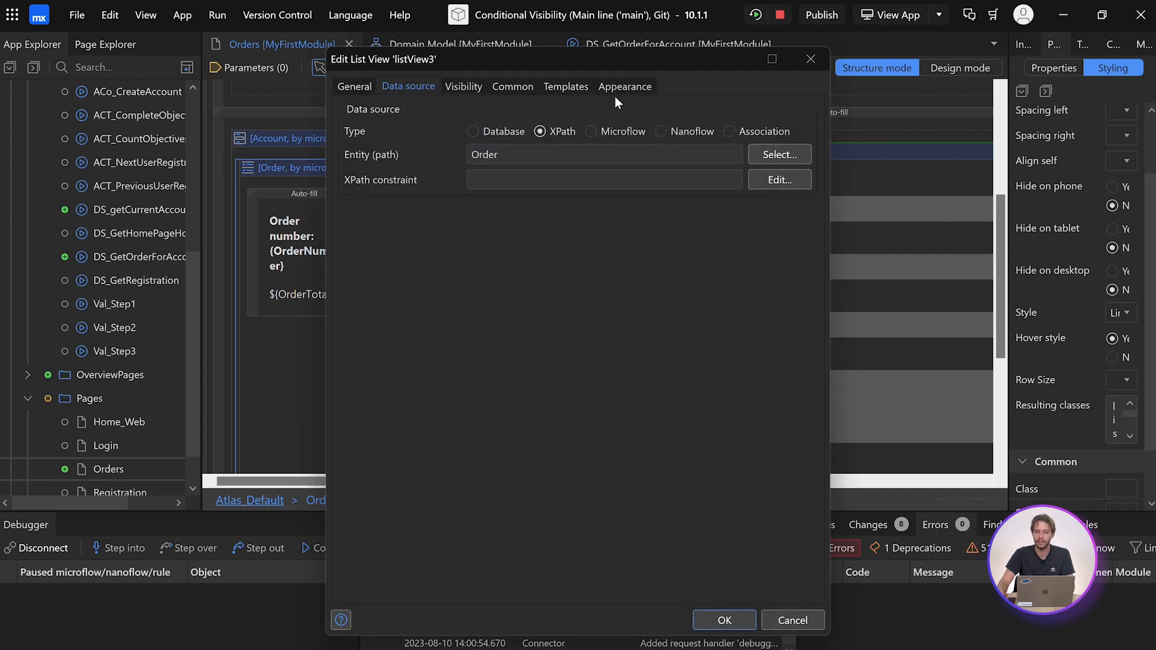
pyautogui.moveTo(779, 179)
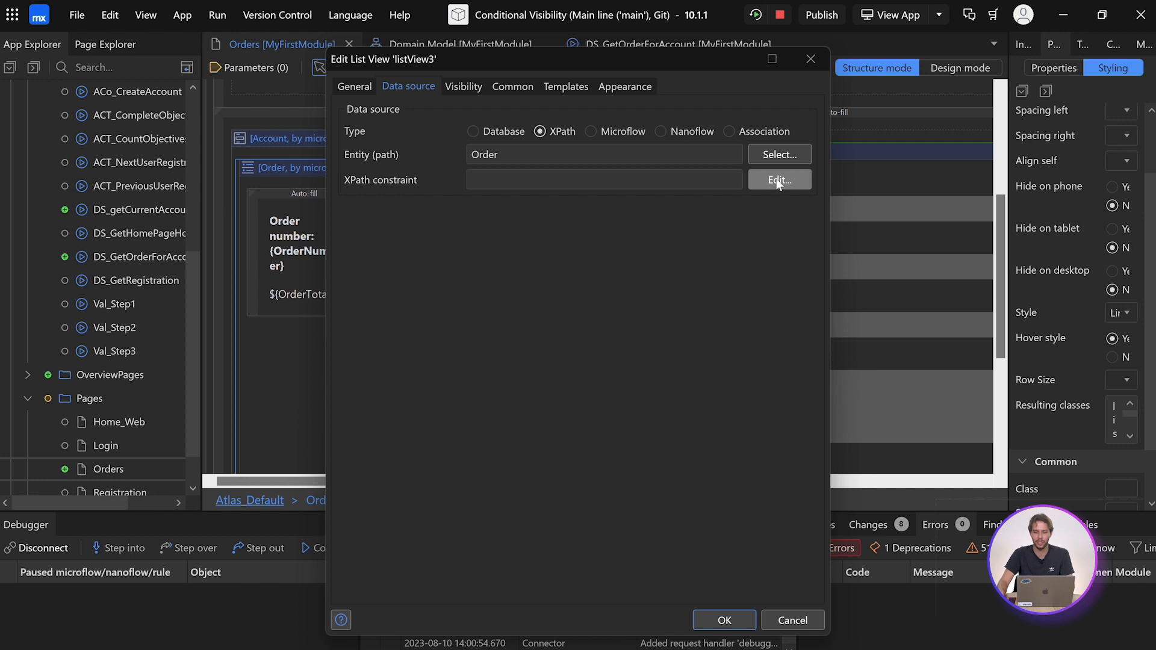
# - Constrain the list with [MyFirstModule.Order_Account/Administration.Account/id = $currentObject] and apply it
pyautogui.click(779, 180)
pyautogui.write('[')
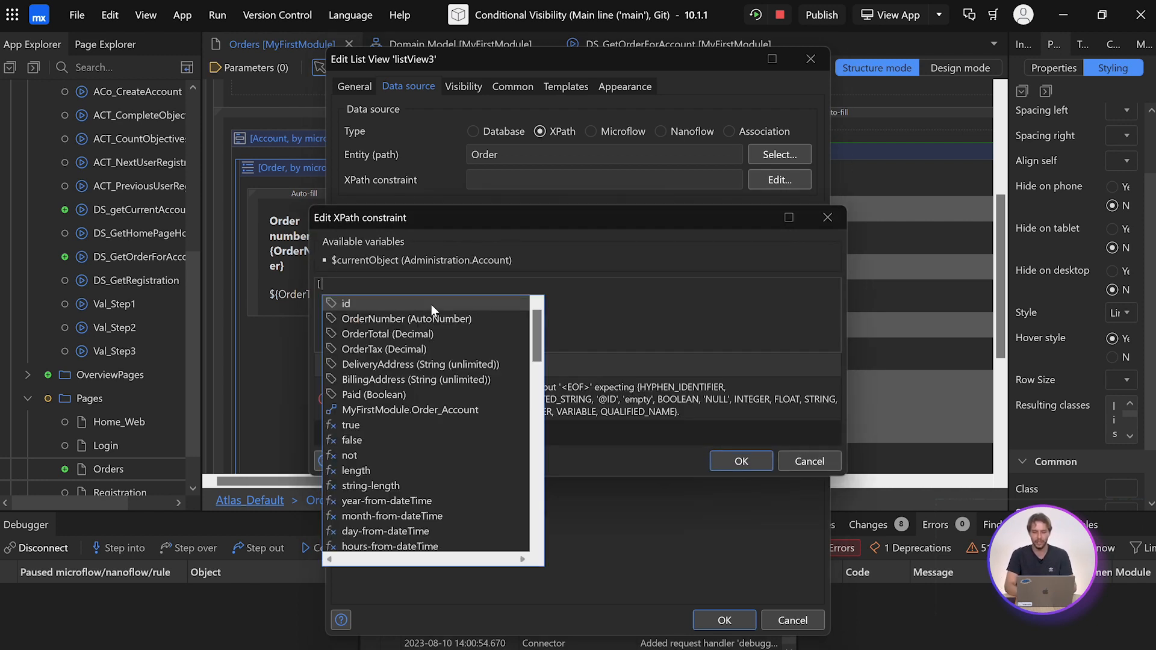
pyautogui.moveTo(500, 421)
pyautogui.write('MyFirstModule.Order_Account')
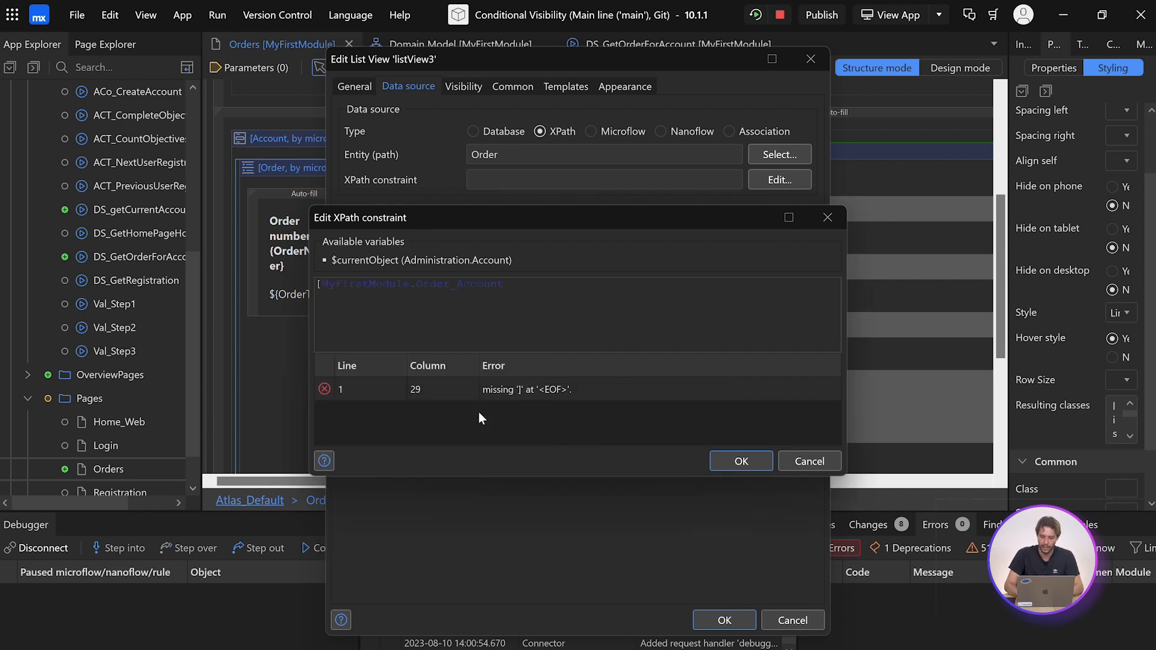
pyautogui.write('/acc')
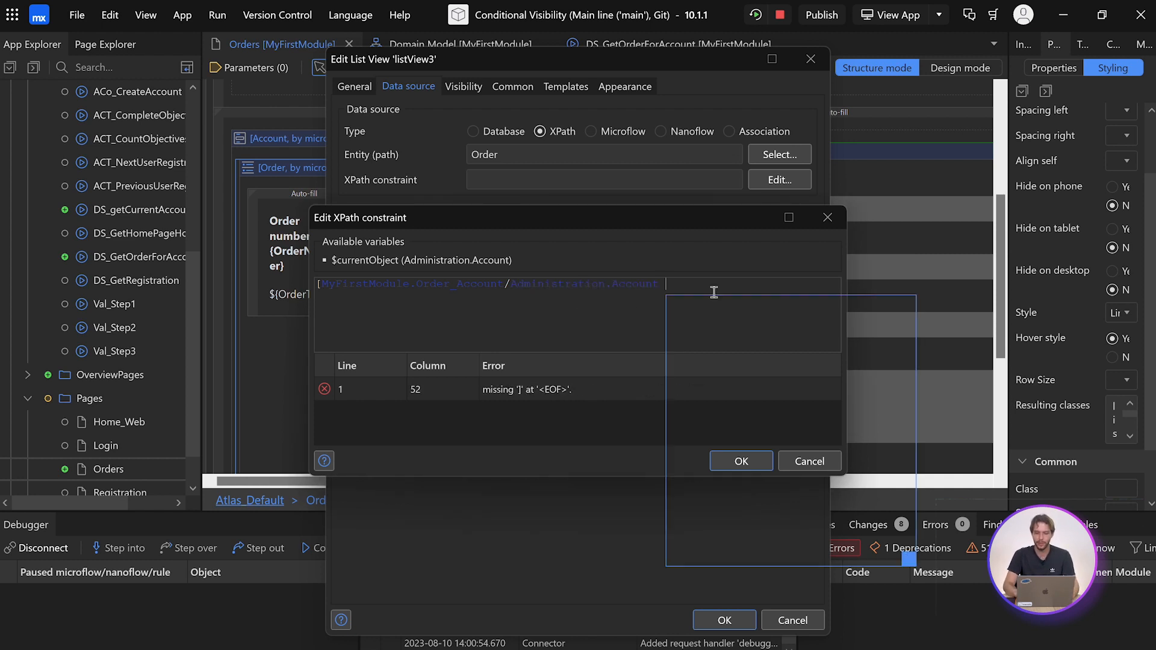
pyautogui.write('/')
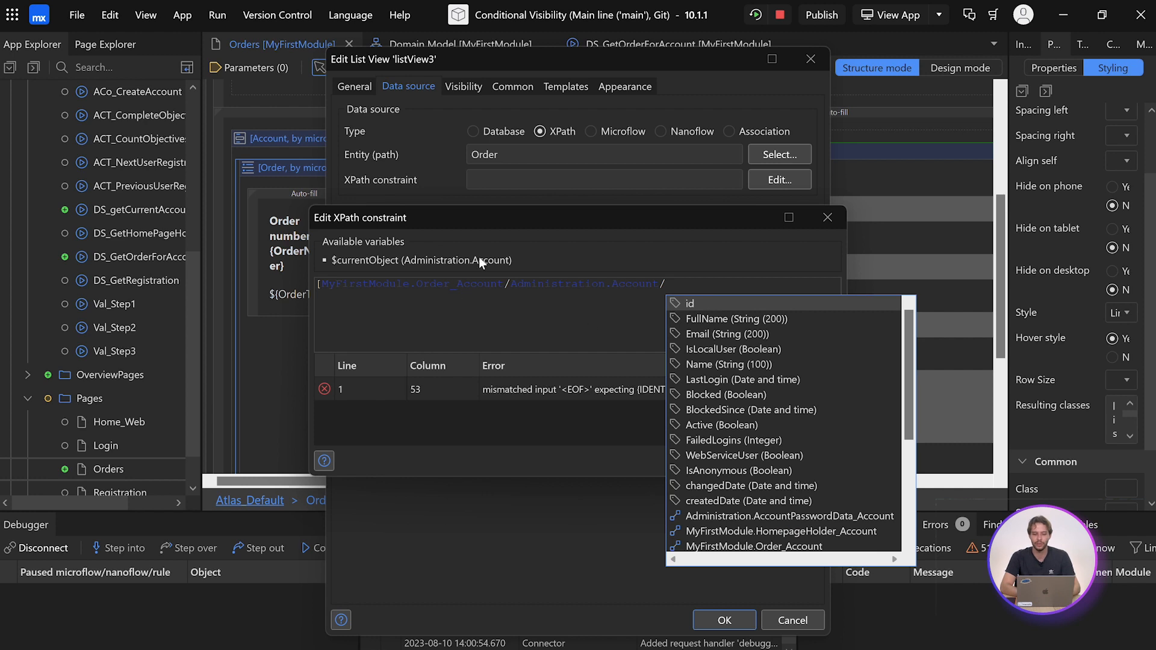
pyautogui.moveTo(354, 268)
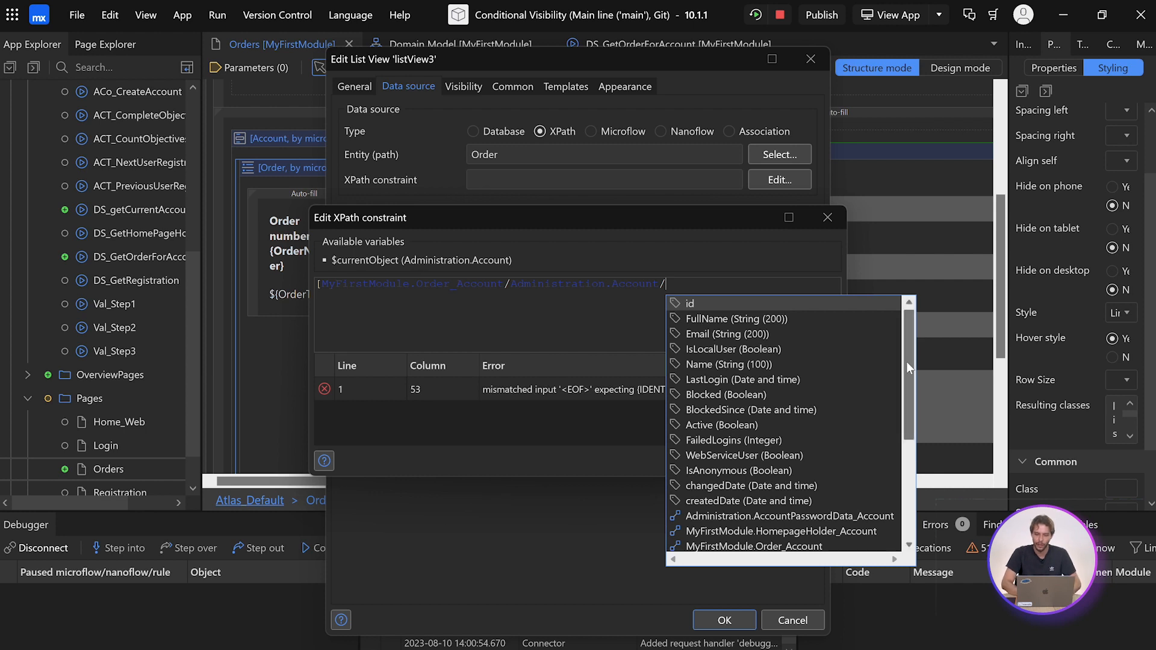
pyautogui.scroll(-3)
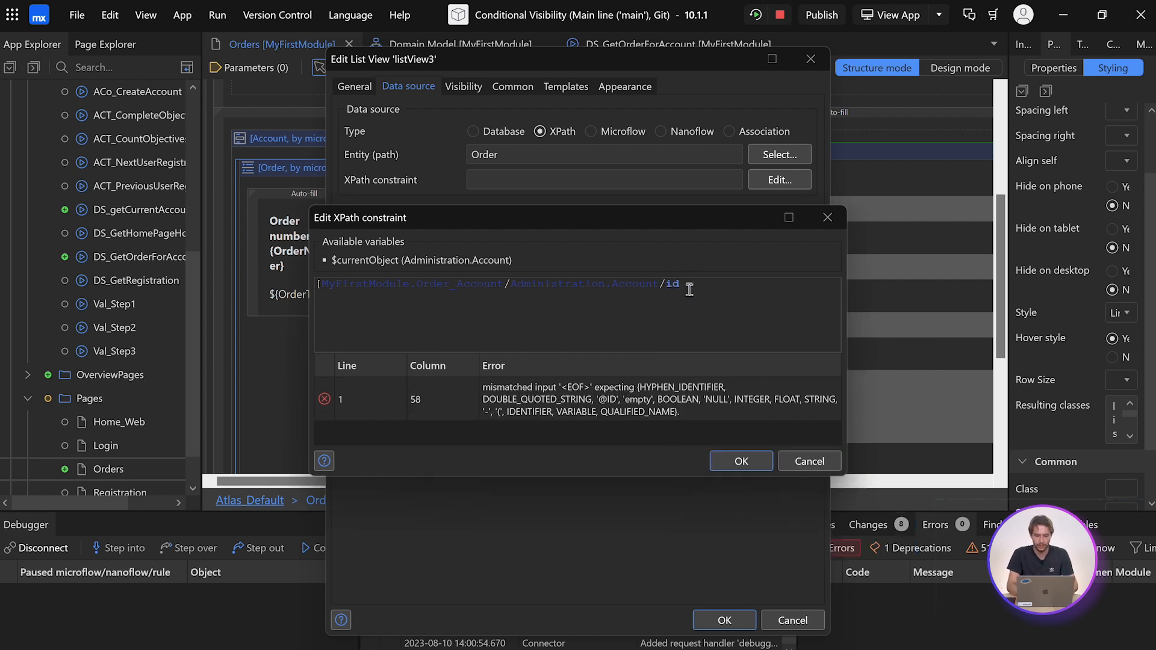
pyautogui.write('$curr')
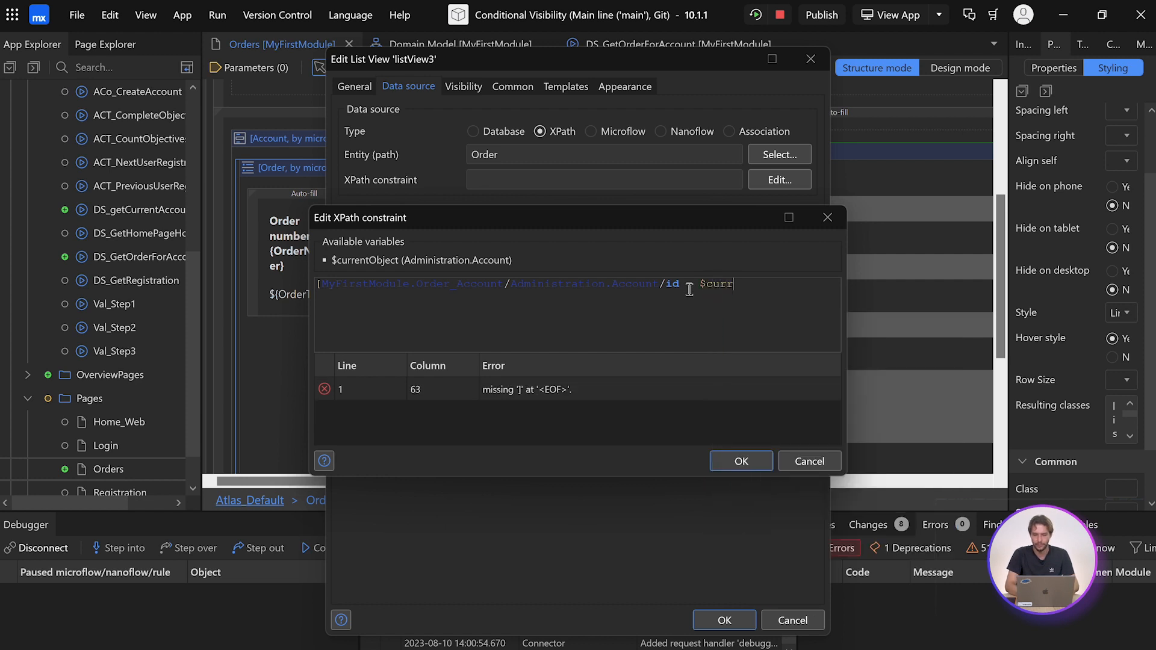
pyautogui.click(741, 461)
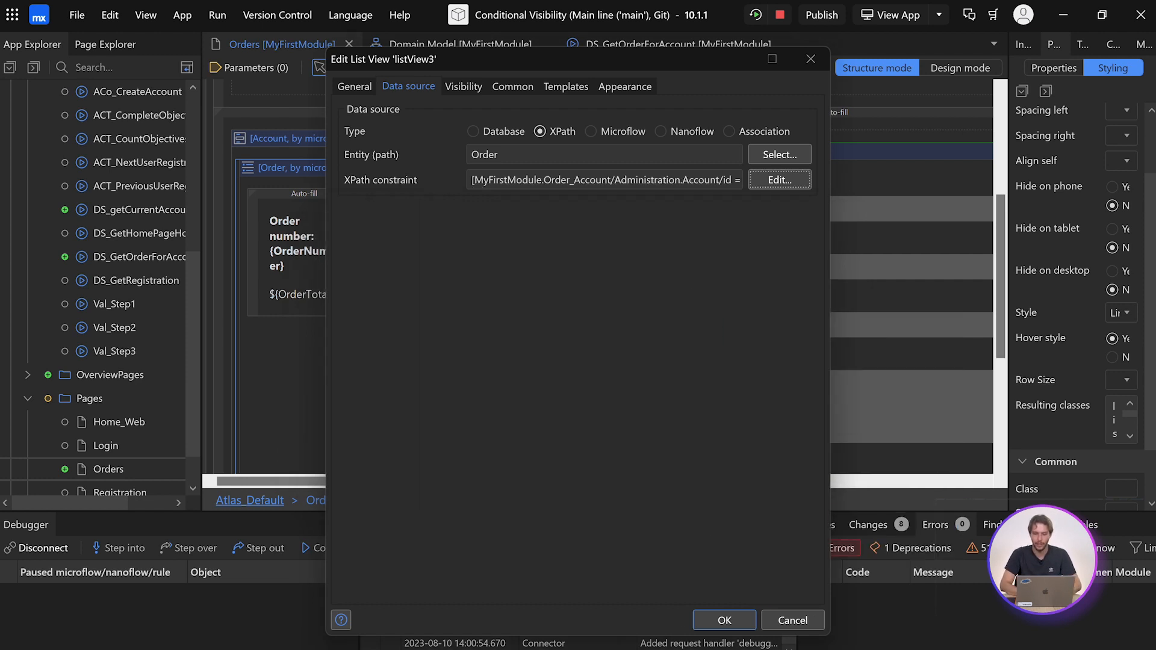
pyautogui.click(723, 620)
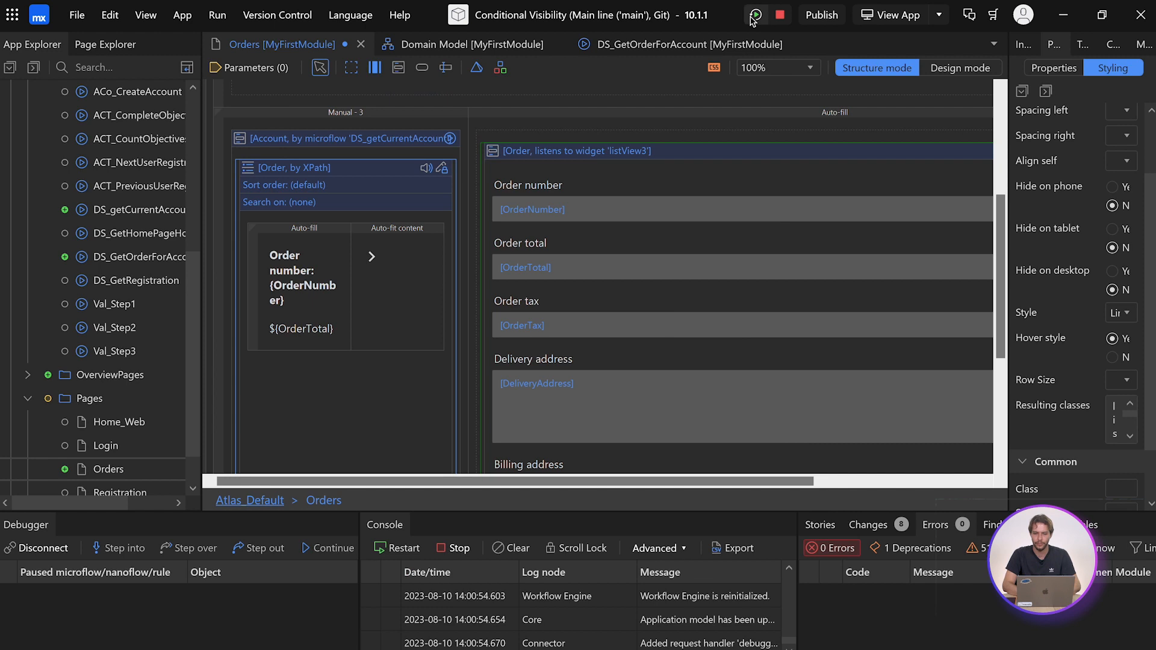
# - Relaunch the app locally to test the filtered order list
pyautogui.click(754, 15)
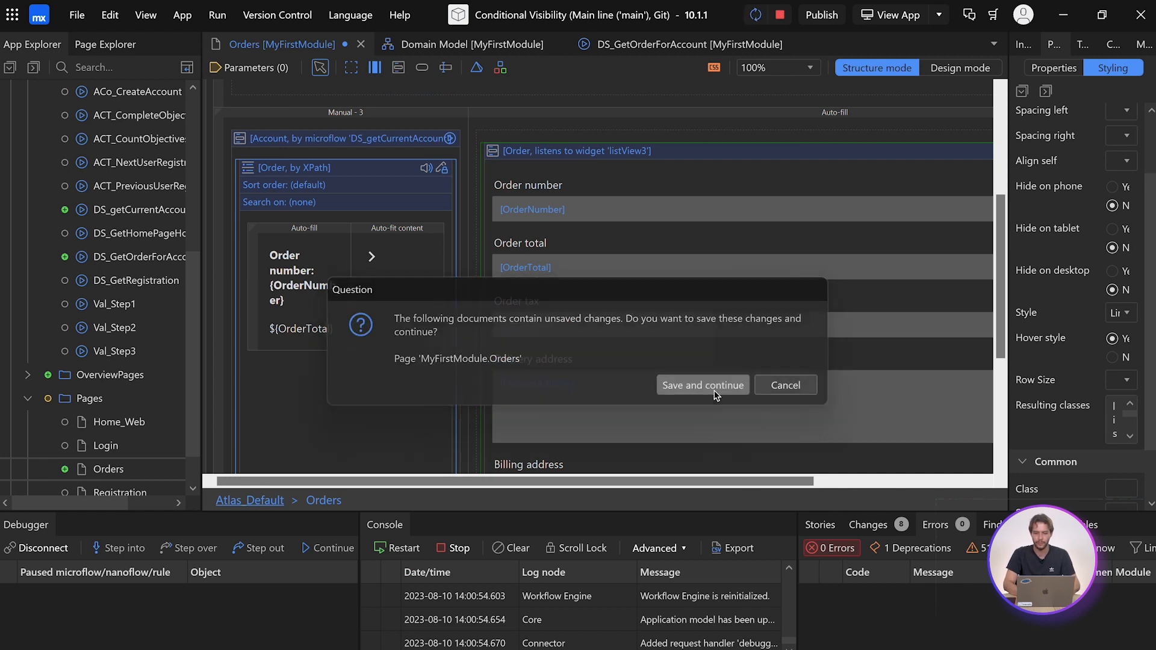
pyautogui.click(702, 385)
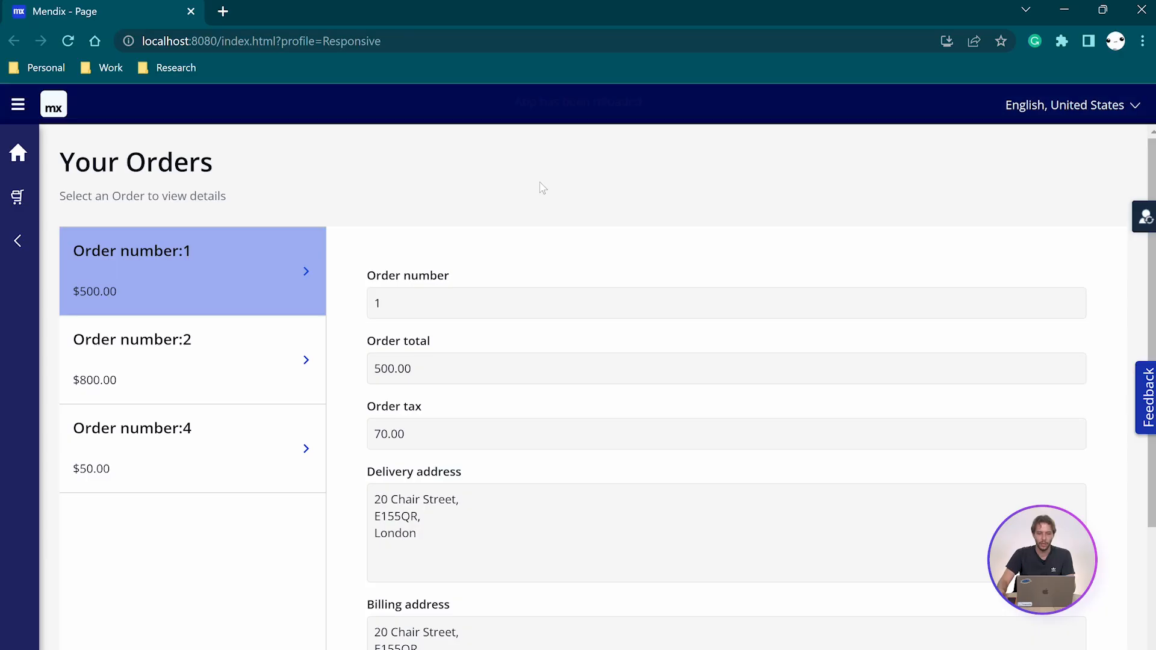
pyautogui.click(67, 41)
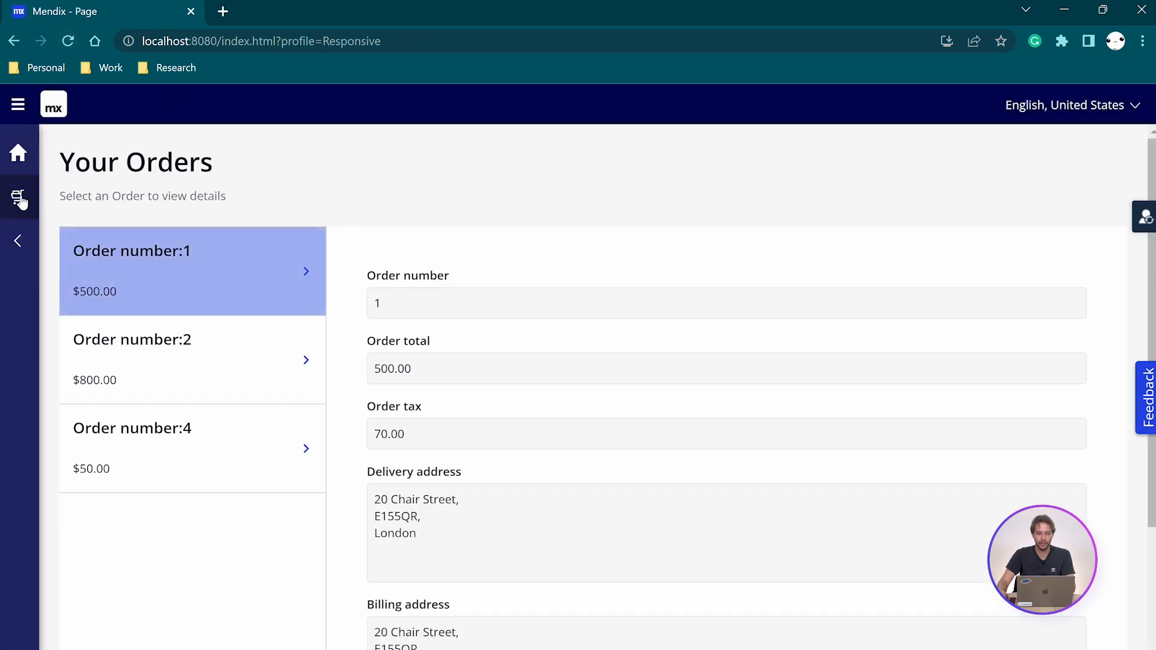
pyautogui.scroll(-3)
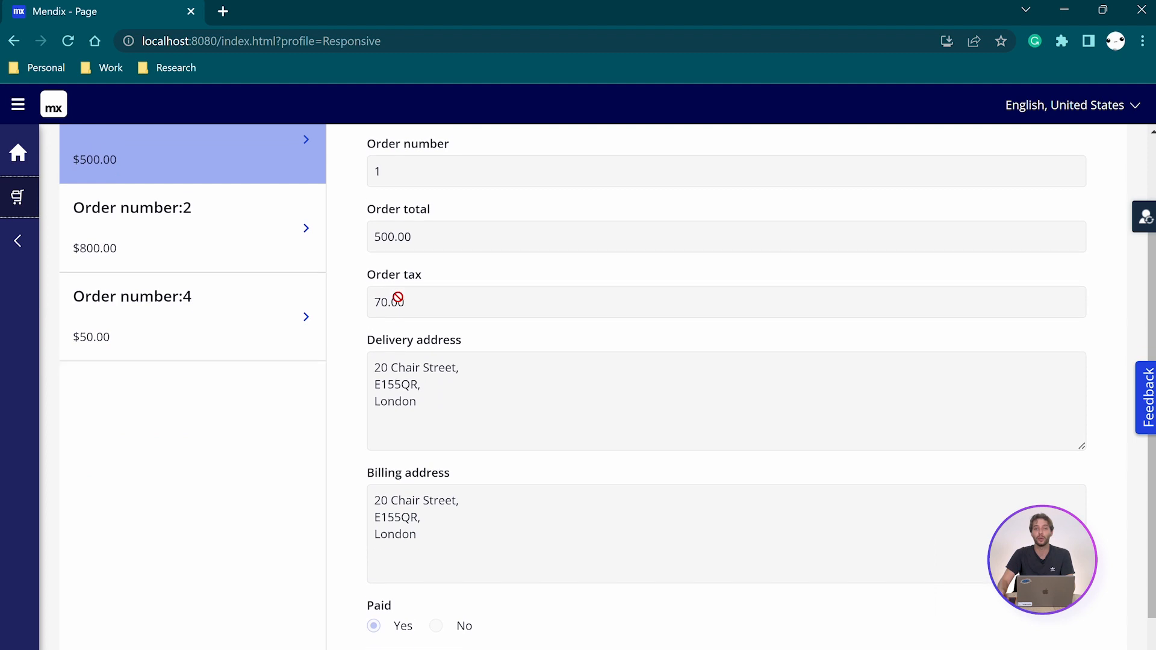
pyautogui.scroll(3)
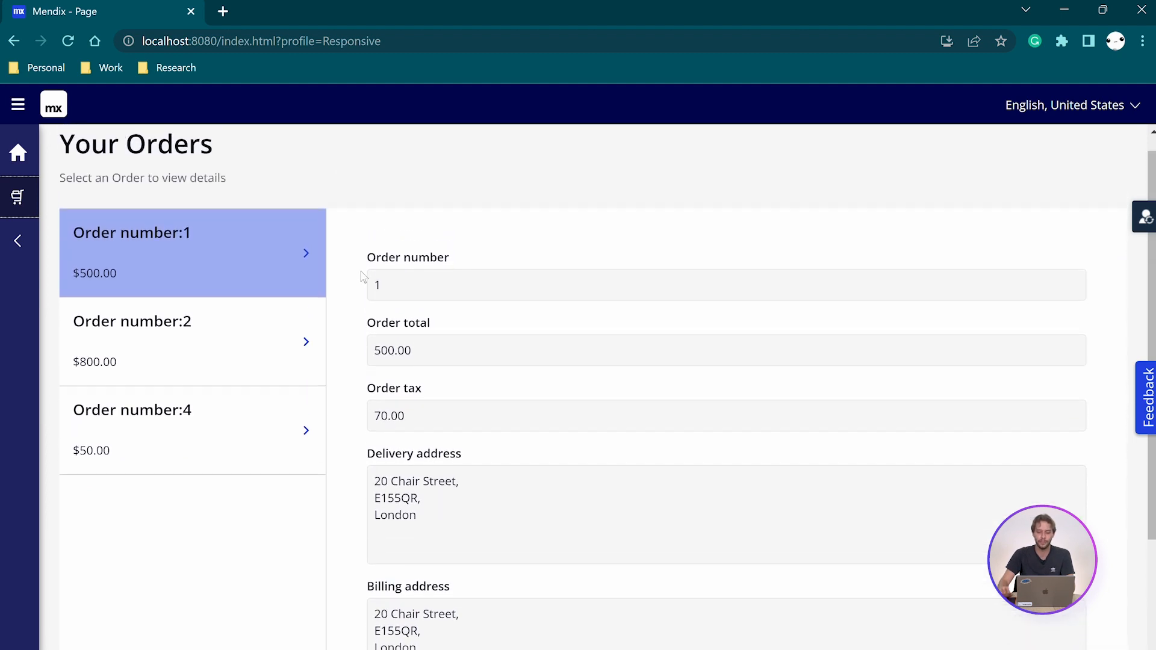
pyautogui.moveTo(475, 376)
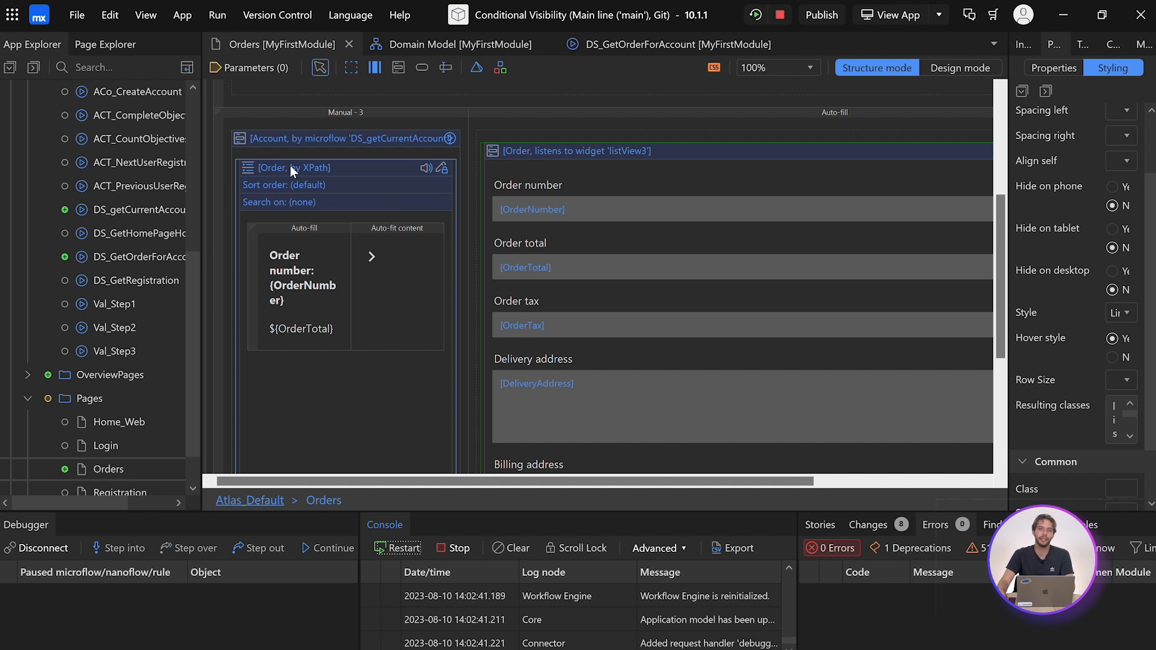
pyautogui.moveTo(195, 309)
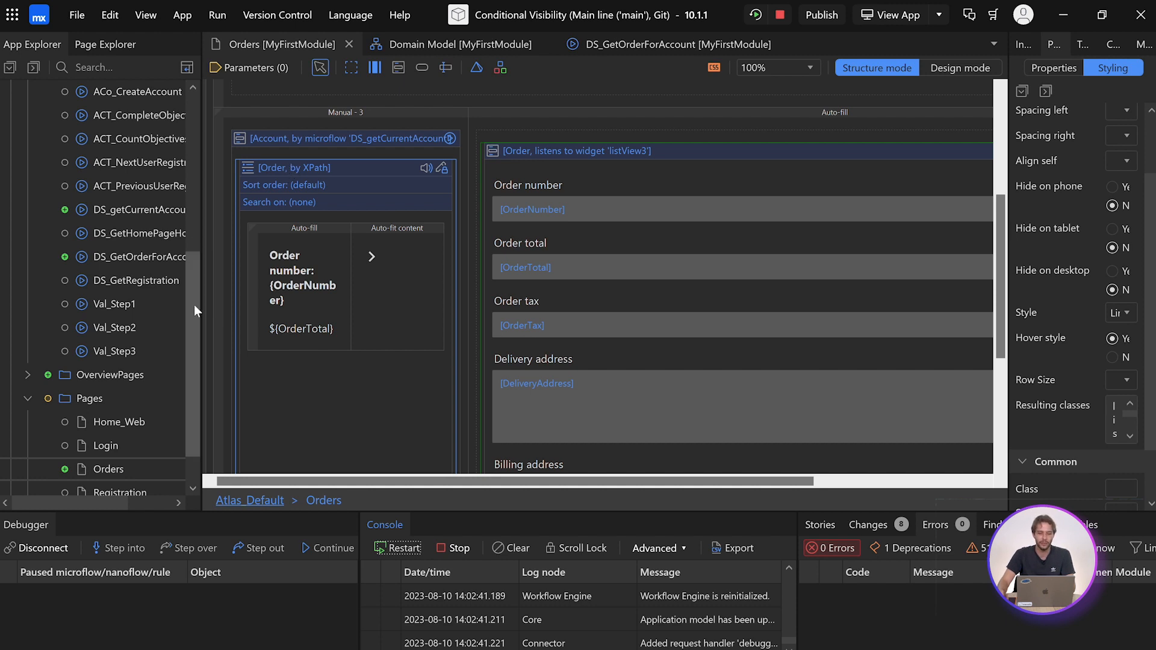
# - Scroll the domain model to reach the Order entity
pyautogui.scroll(3)
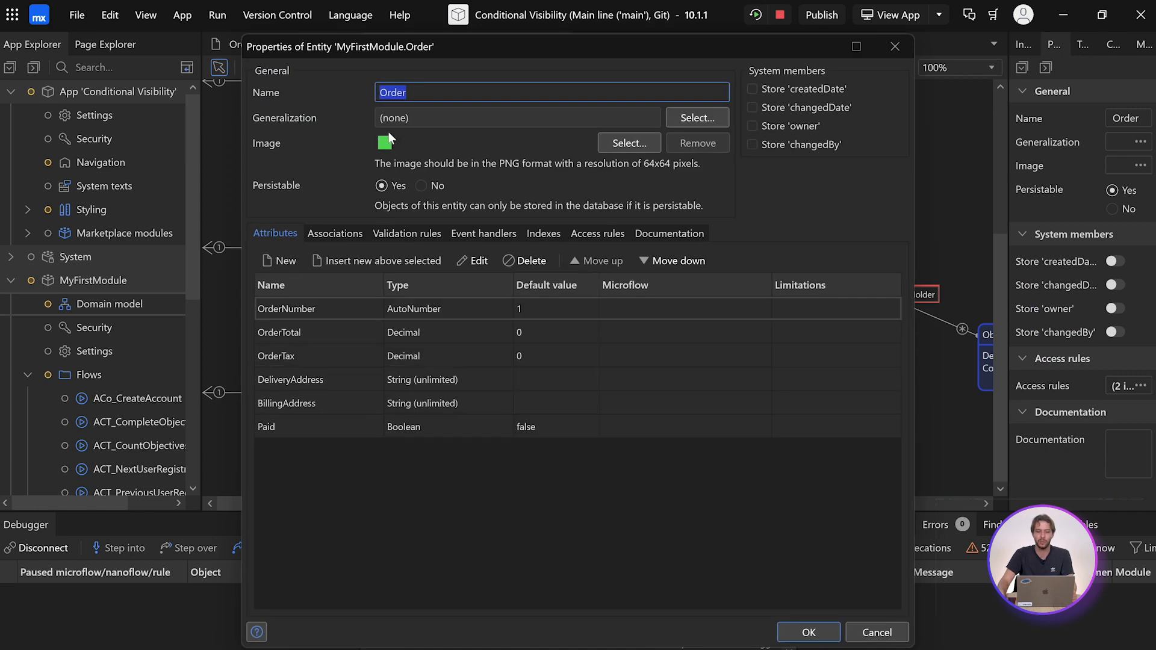
pyautogui.moveTo(494, 52)
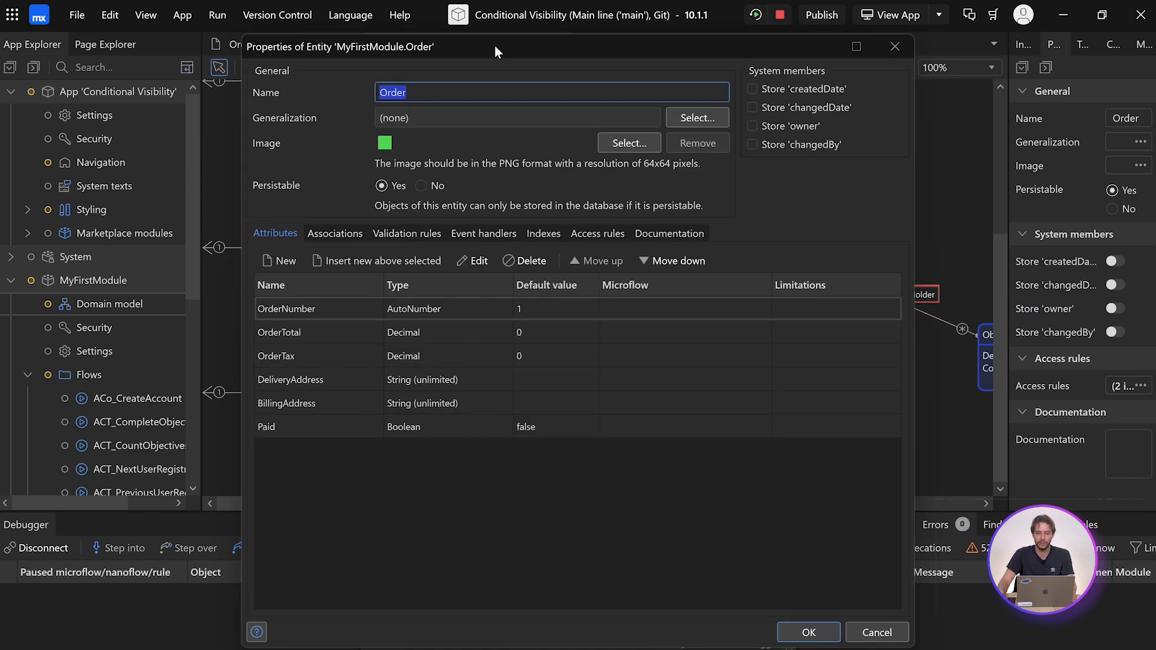
pyautogui.moveTo(597, 233)
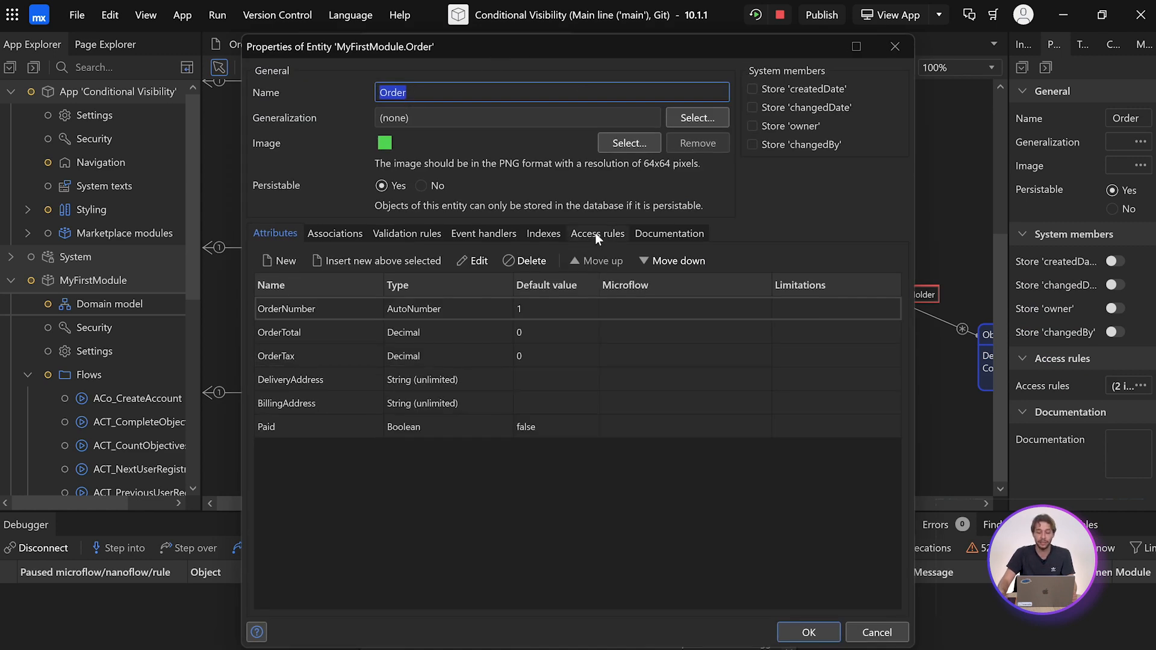
# - View the Order entity's access rules and select a rule to edit
pyautogui.click(597, 233)
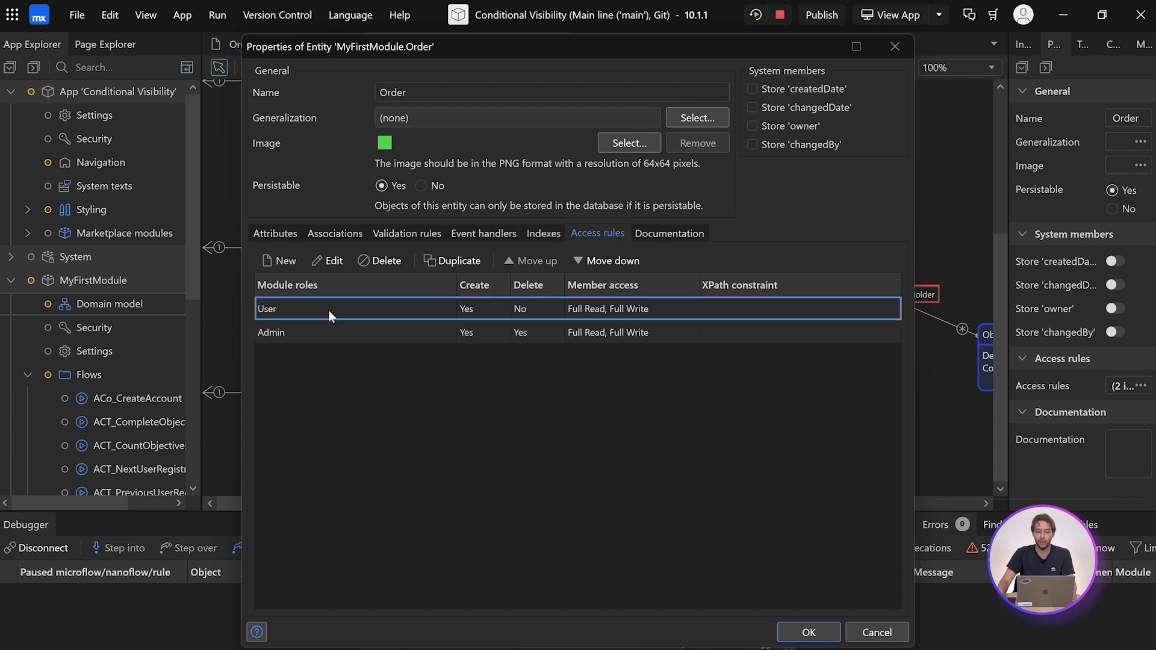
pyautogui.click(295, 332)
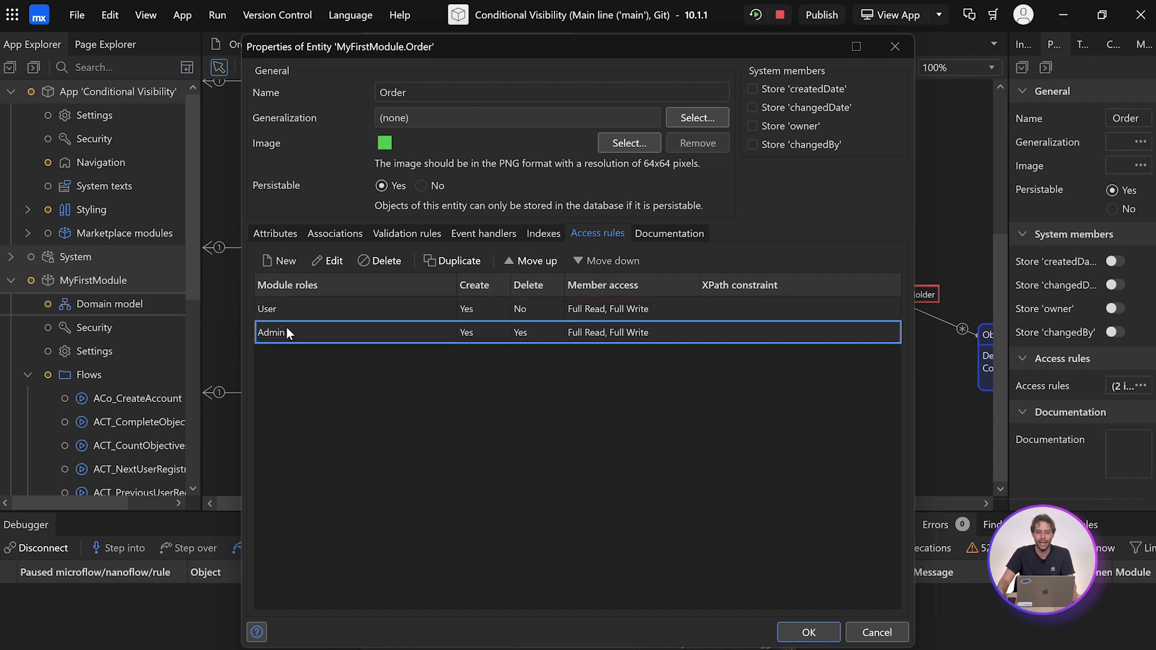
pyautogui.moveTo(376, 342)
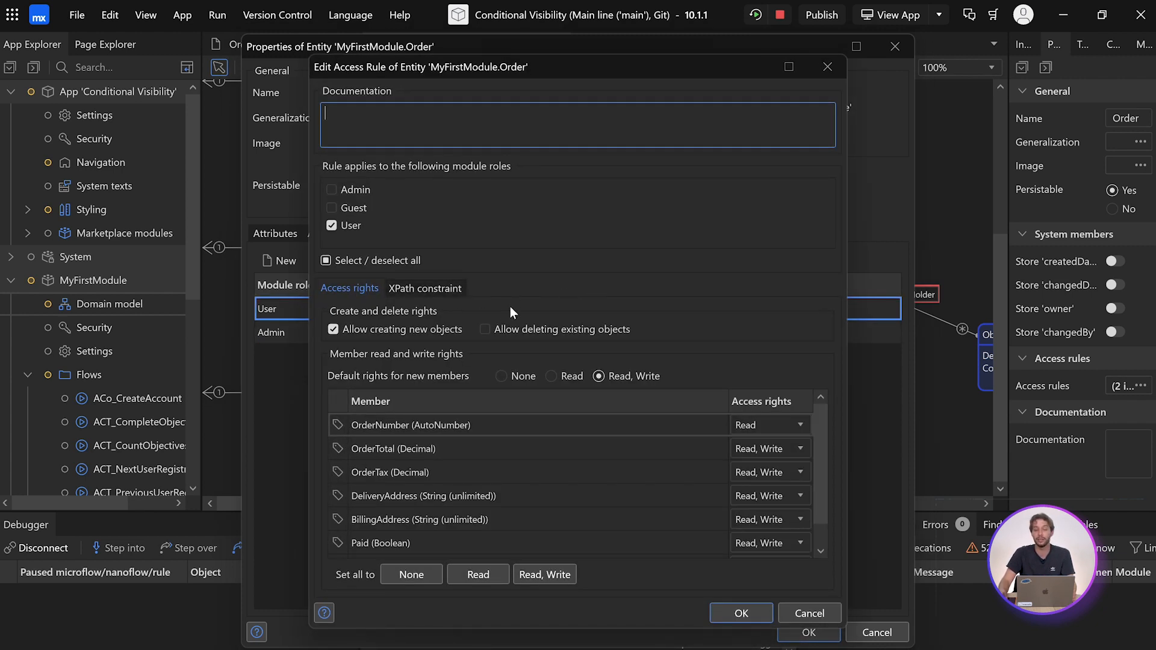
pyautogui.moveTo(498, 287)
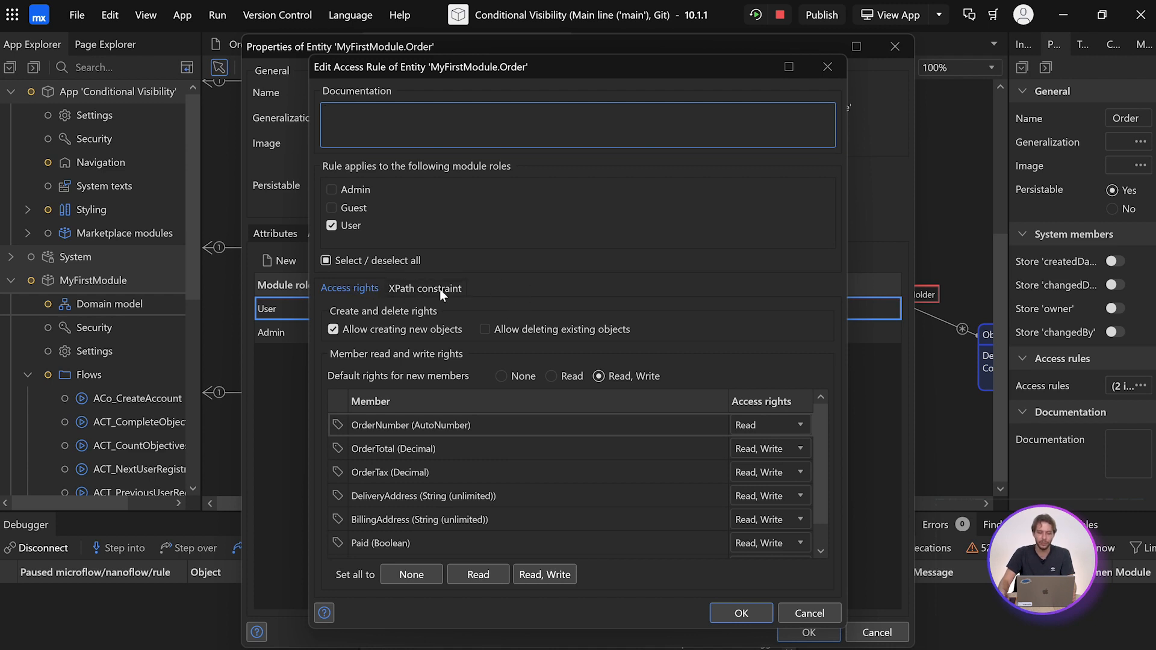
# - Start a 'Path to user' XPath constraint on the User access rule, listing Order_Account
pyautogui.click(424, 287)
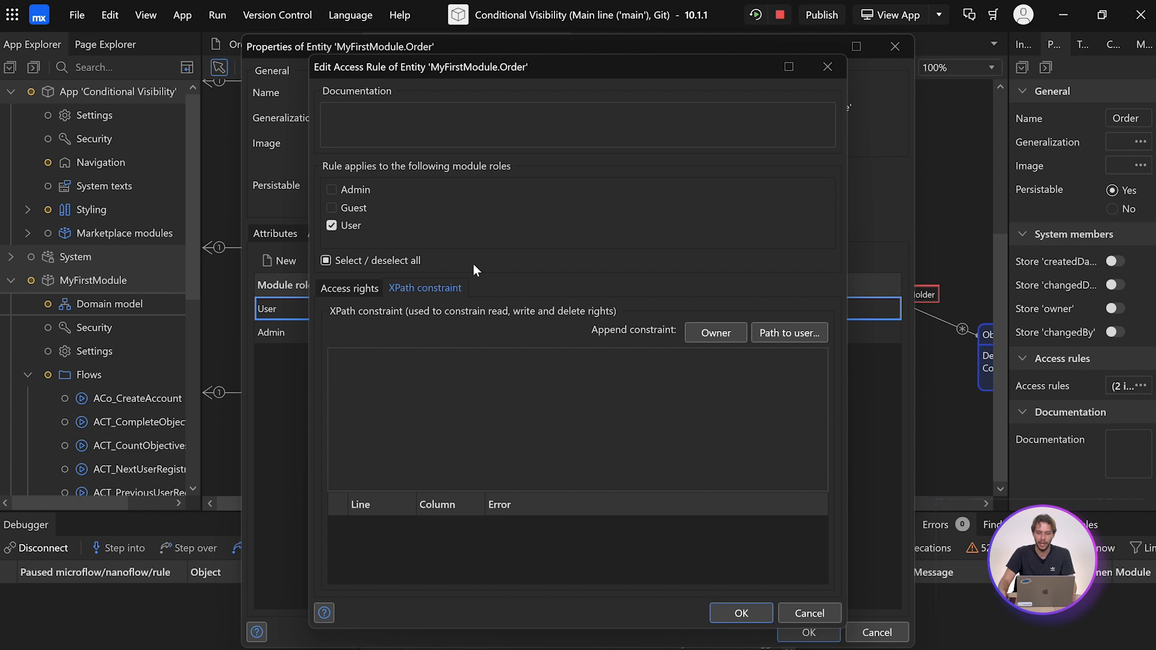
pyautogui.moveTo(787, 332)
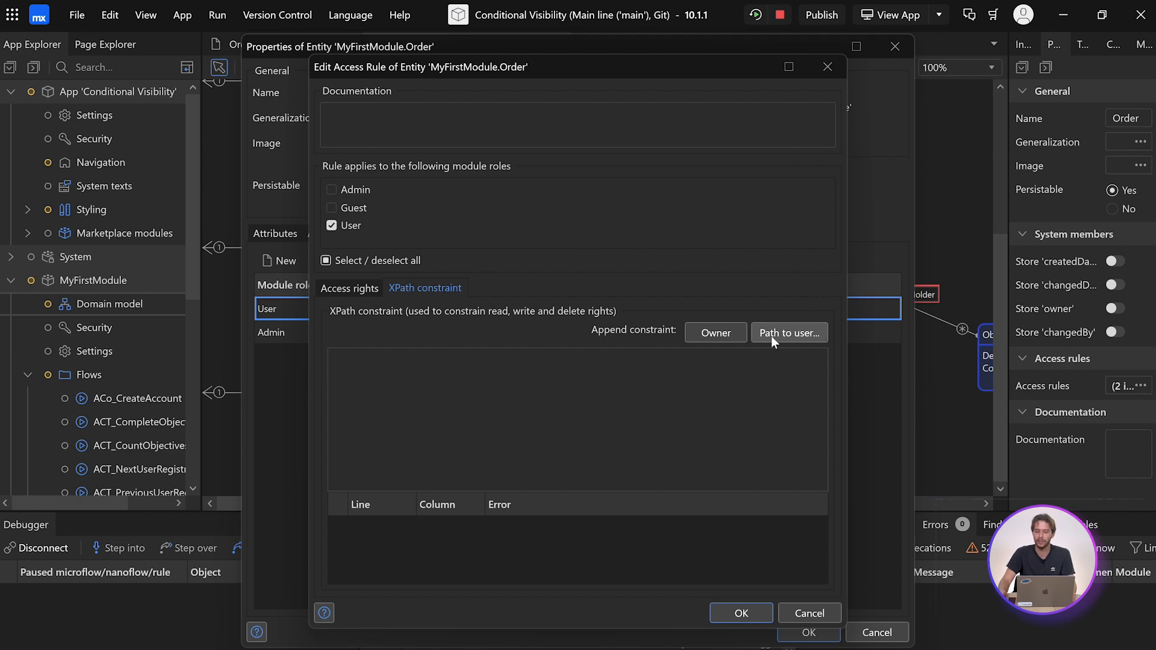
pyautogui.click(787, 333)
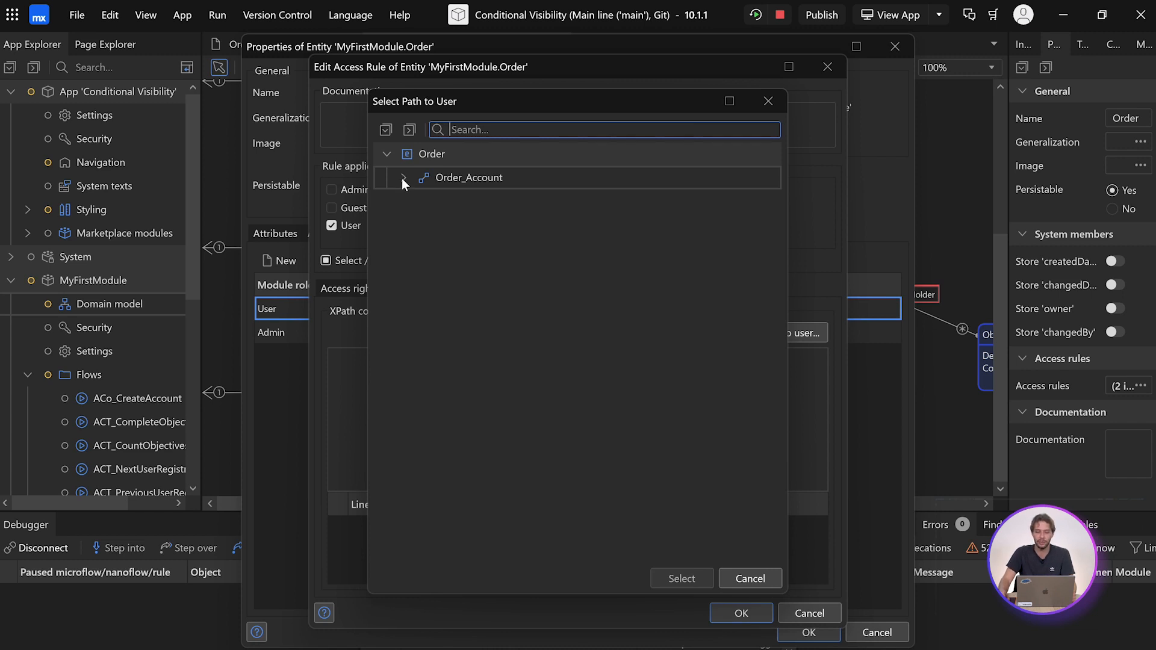
# - Set the User rule's path to user through Order_Account/Account, accept the rules, and save
pyautogui.click(403, 178)
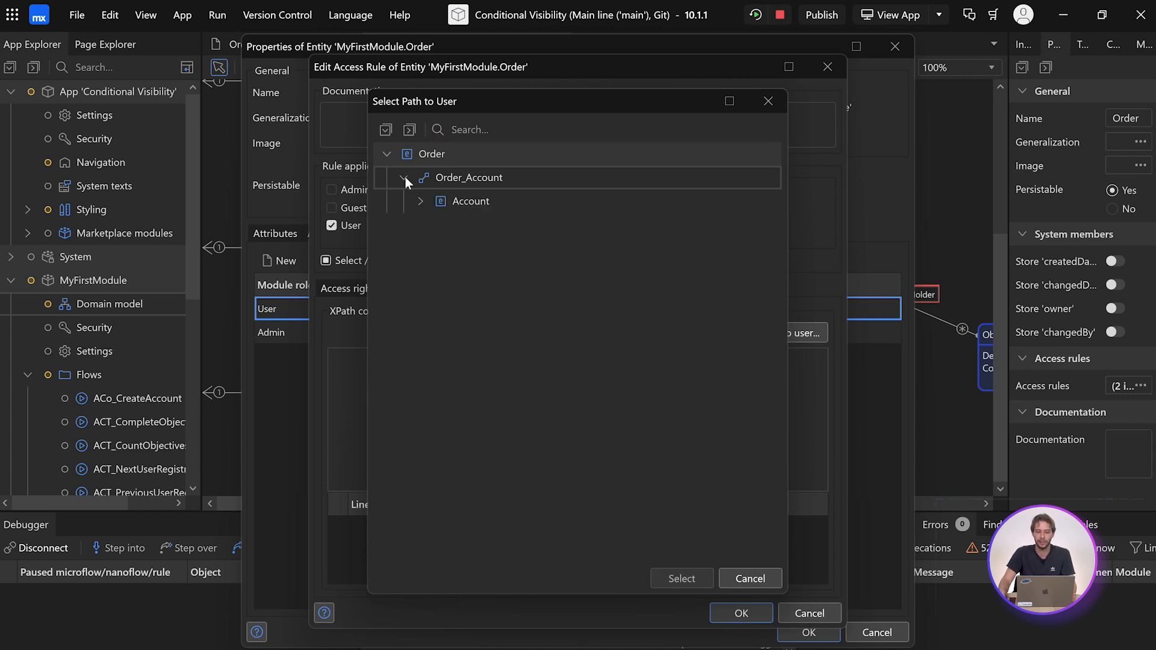
pyautogui.click(469, 201)
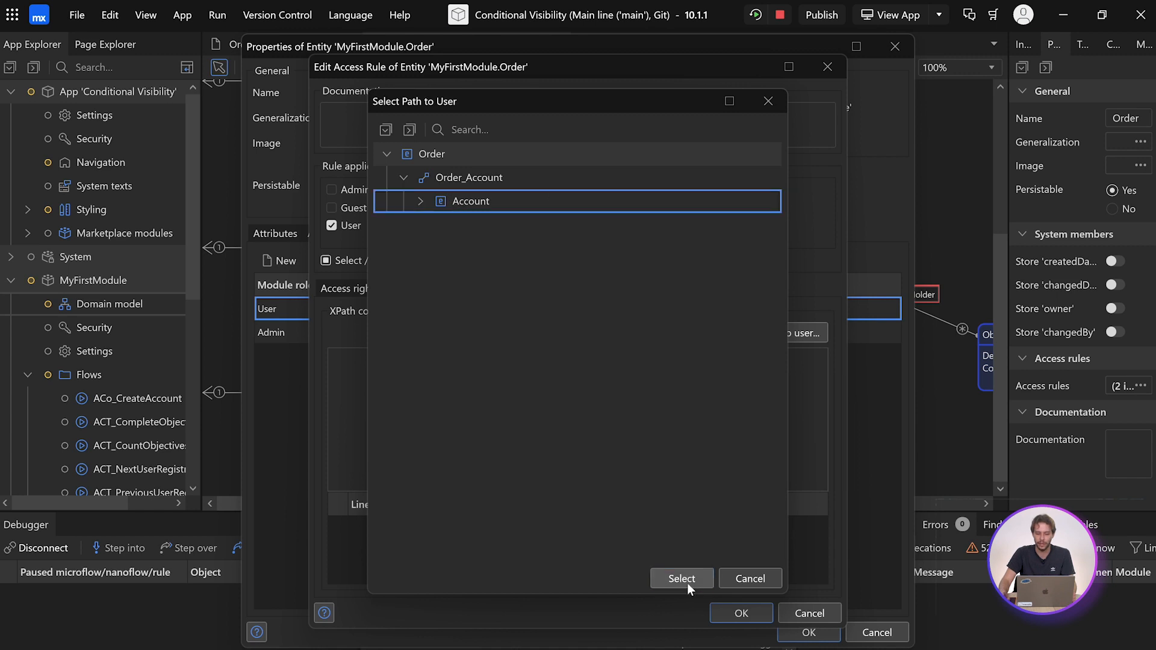
pyautogui.click(680, 577)
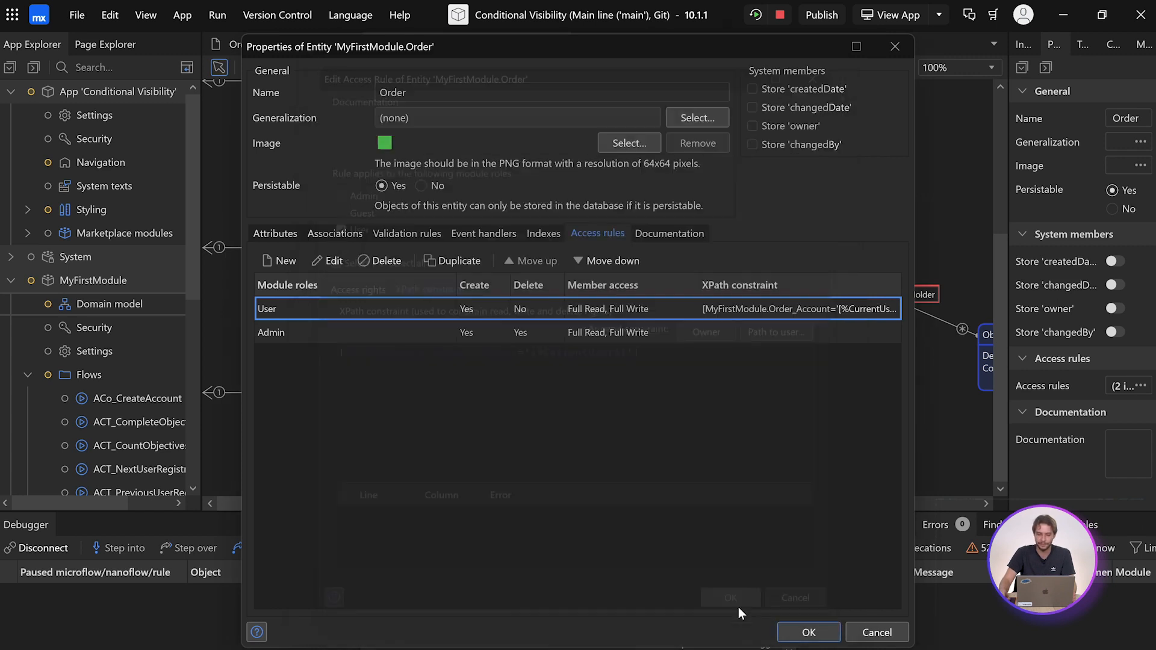
pyautogui.click(808, 632)
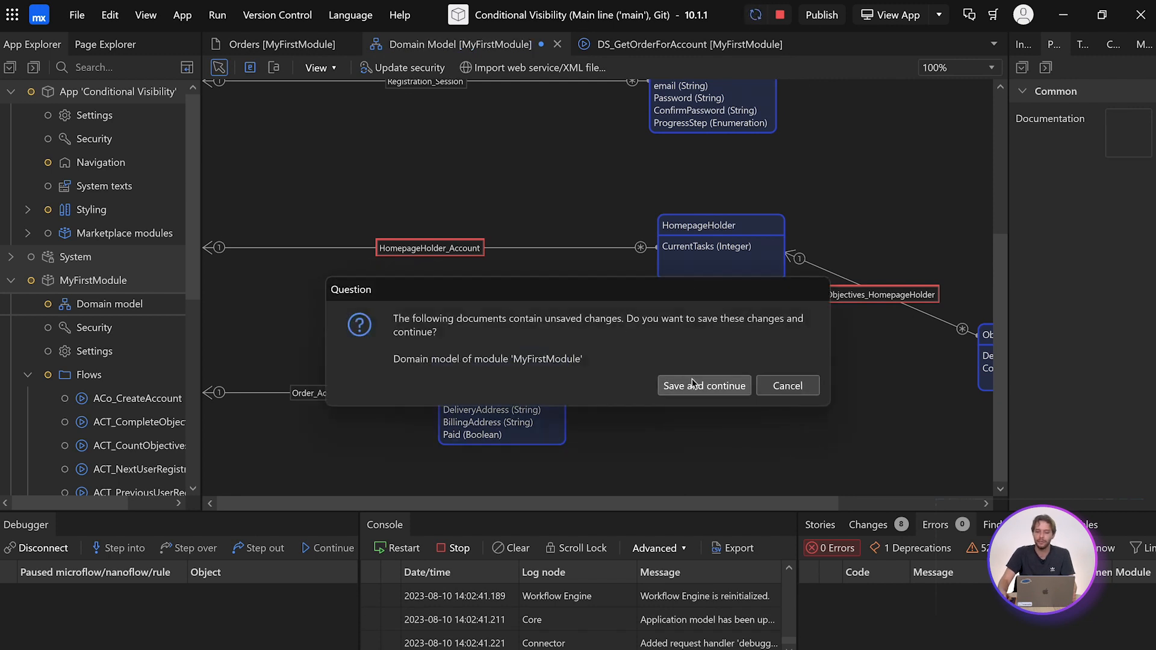
pyautogui.click(703, 385)
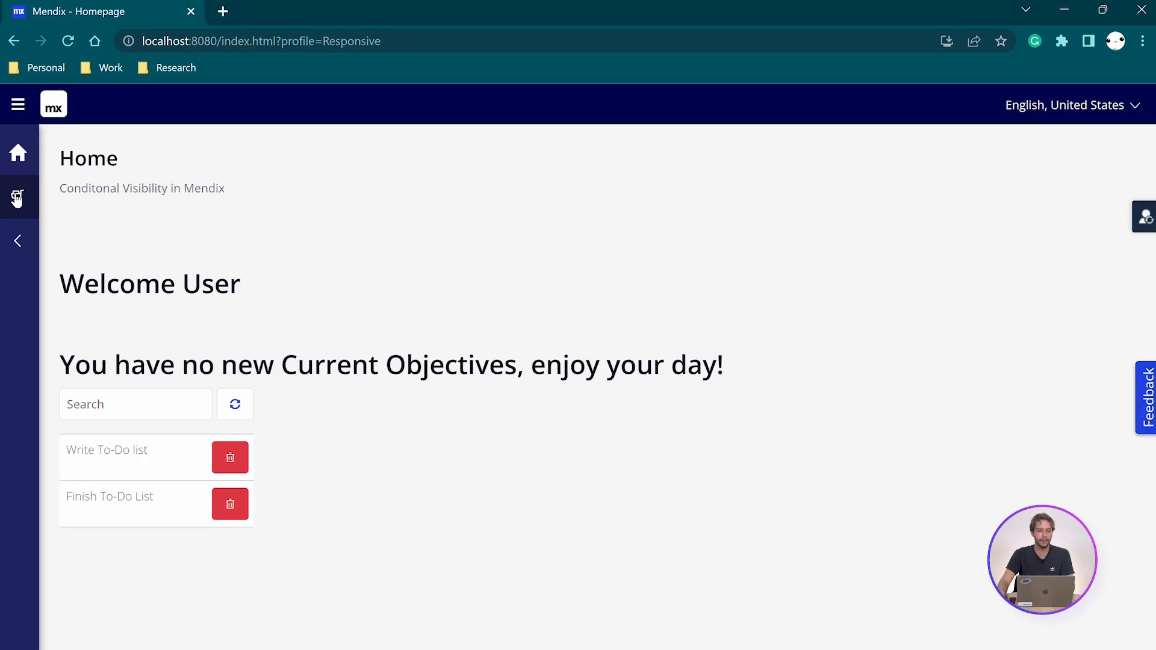
# - Go to the Your Orders page from the sidebar, now listing orders 1, 2 and 4
pyautogui.click(18, 197)
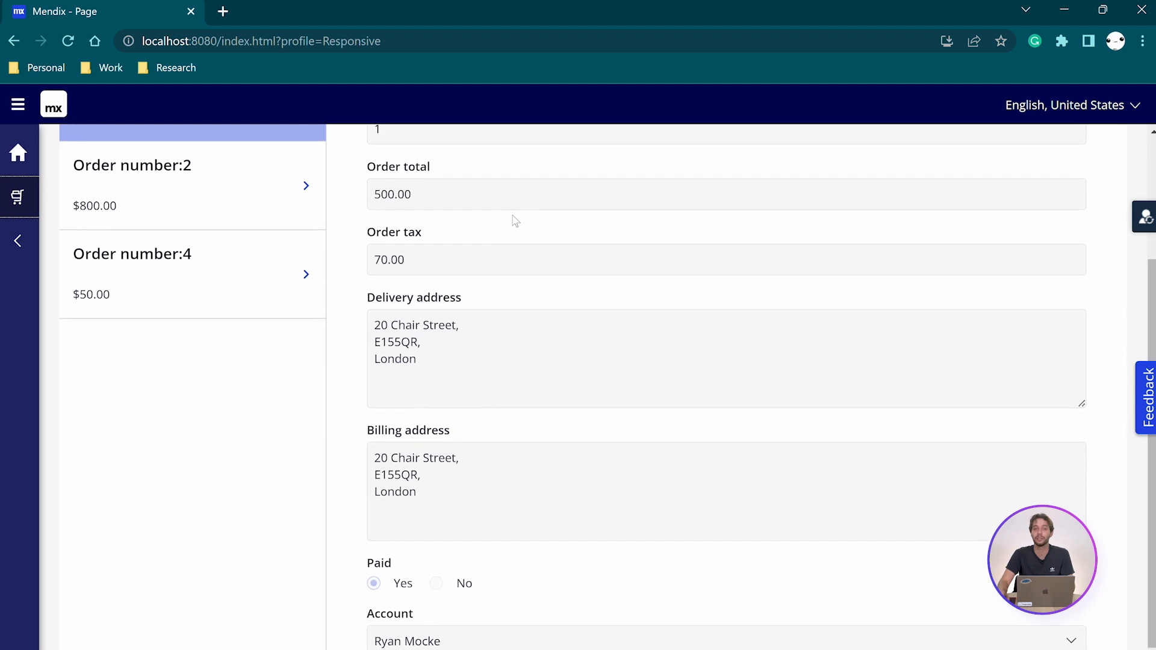
pyautogui.scroll(3)
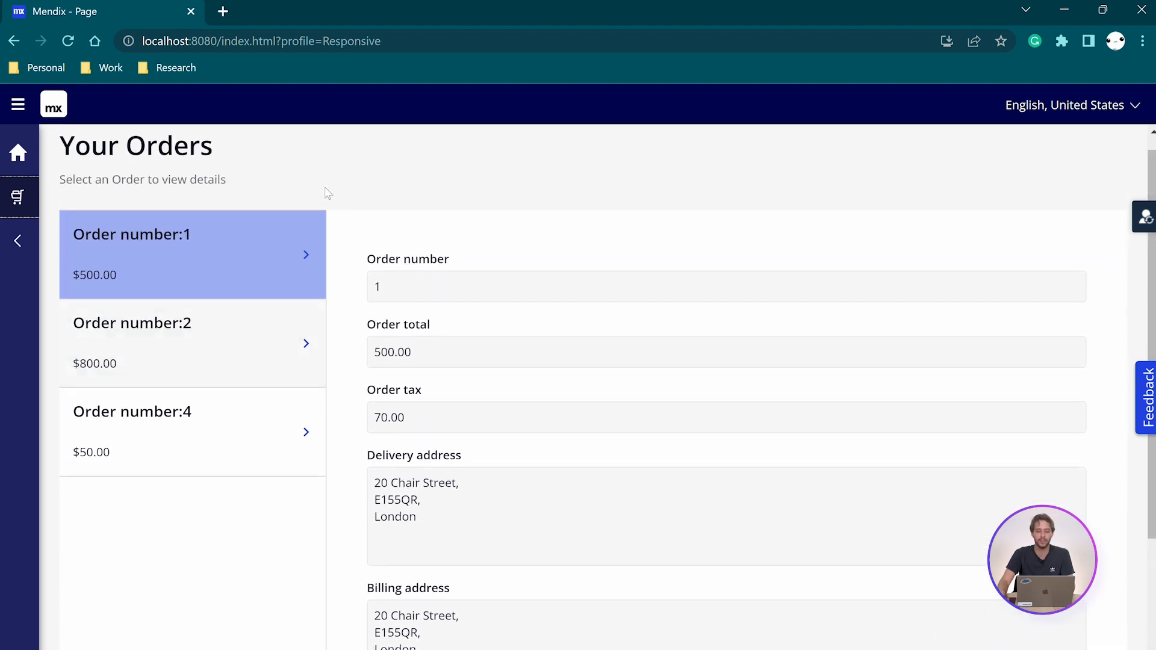
pyautogui.moveTo(517, 380)
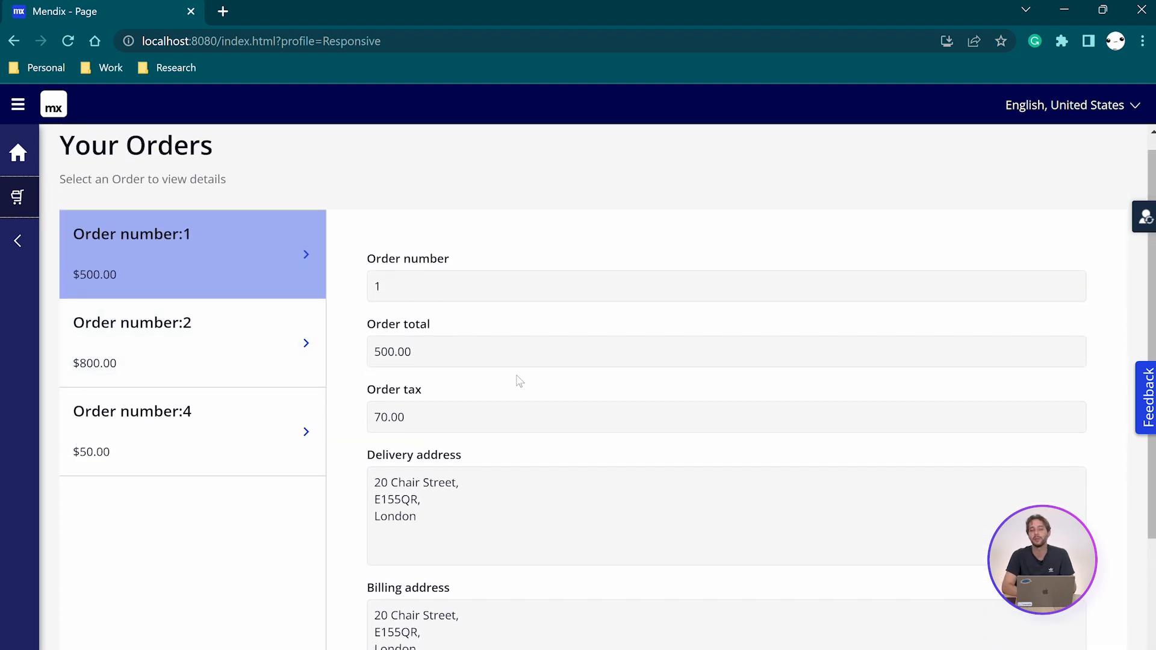